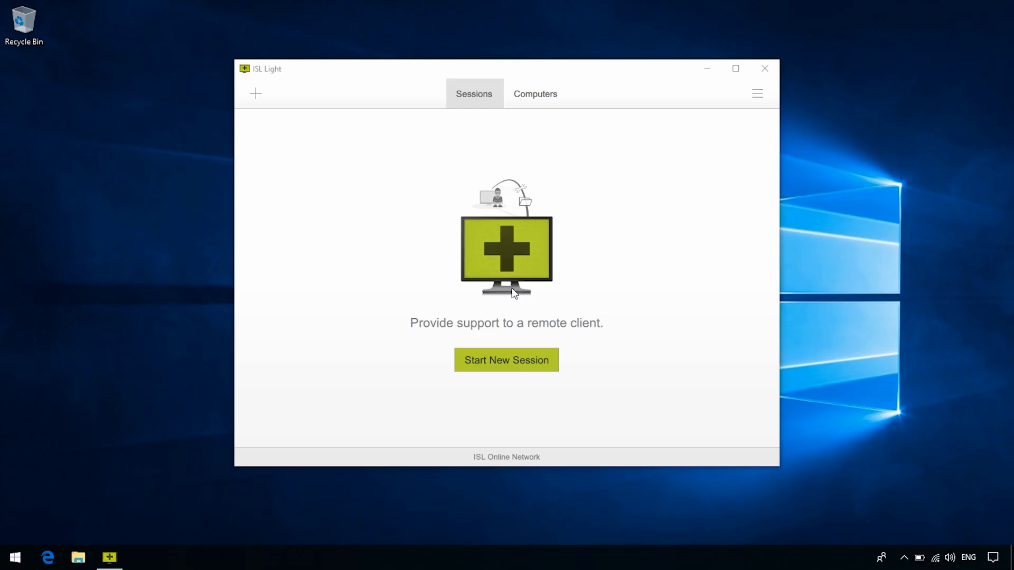
mouse_move(535, 94)
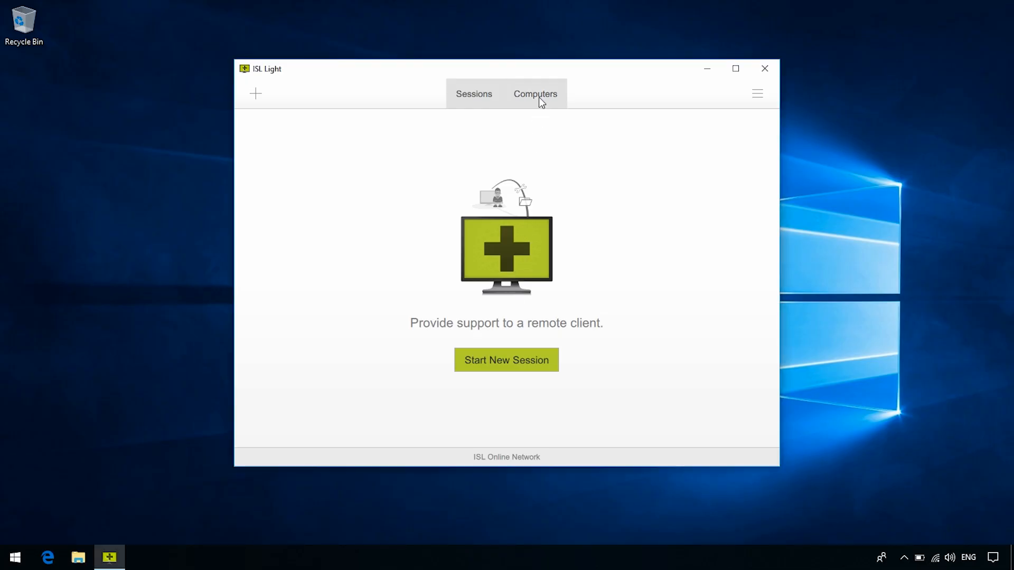
Show the Computers list and bring up NUC's Action menu with its Connect via tunnel options
click(534, 94)
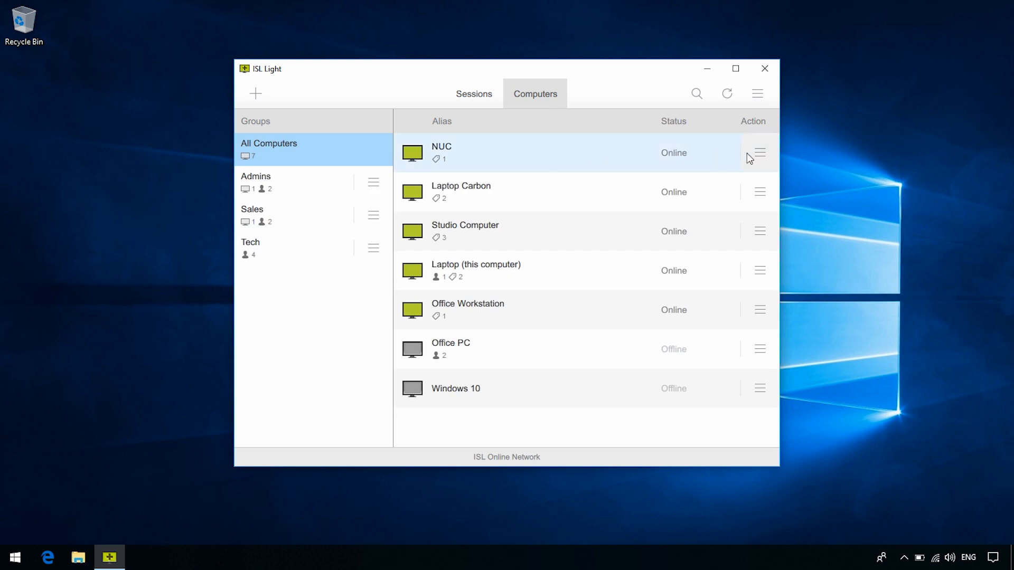
click(761, 152)
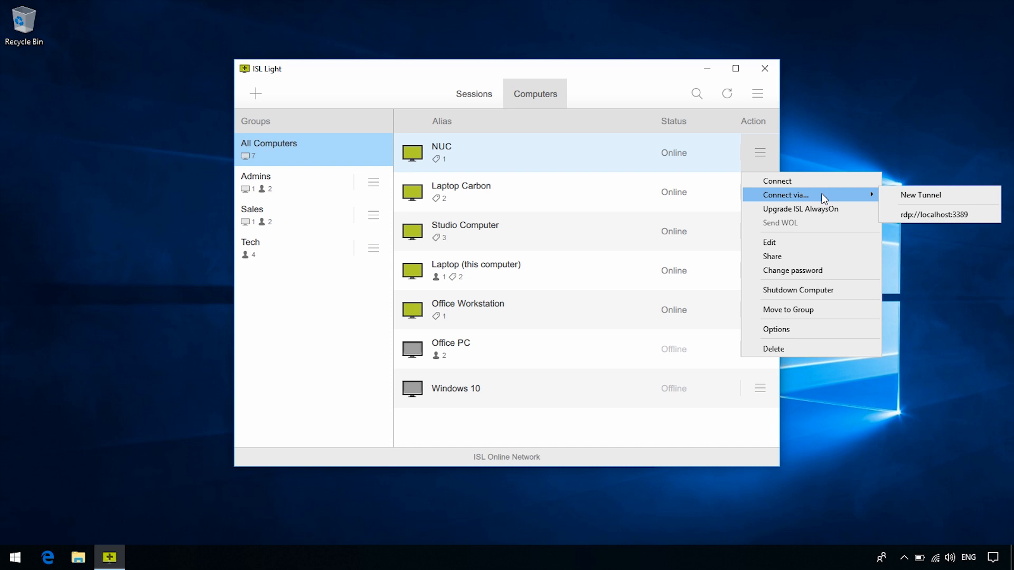
mouse_move(939, 214)
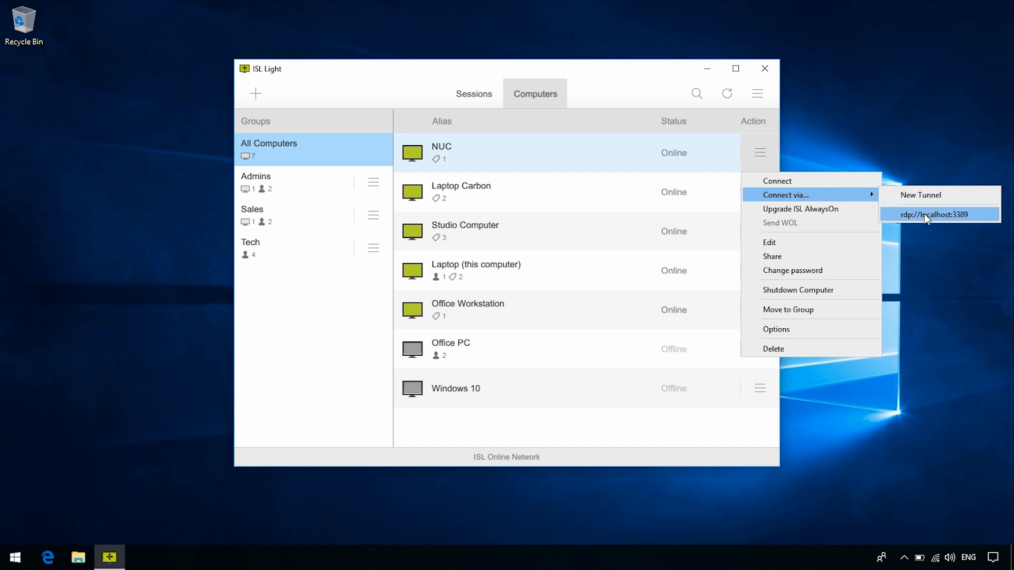
mouse_move(898, 222)
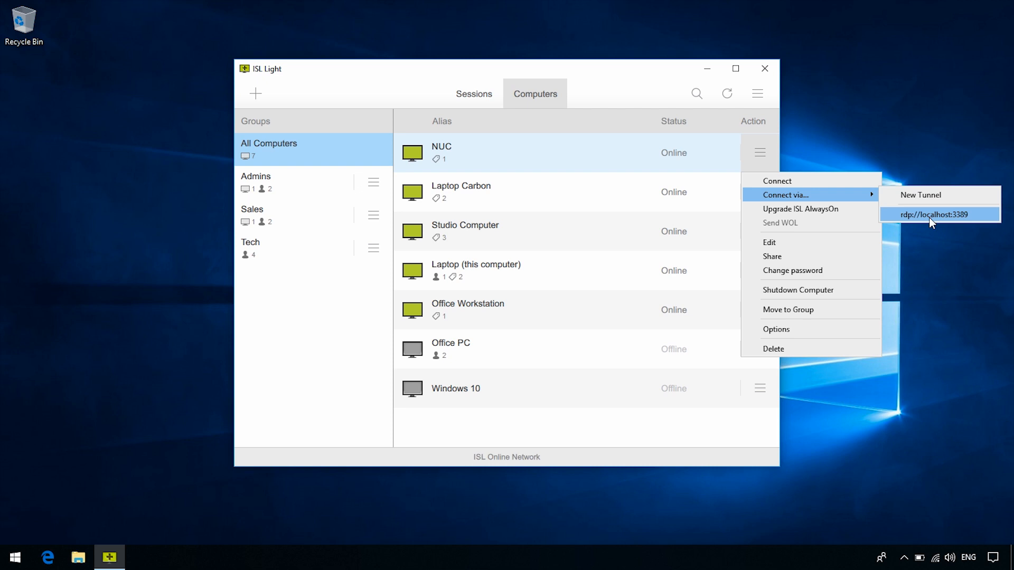
Connect to NUC via rdp://localhost:3389, submit credentials and accept the certificate warning
click(938, 214)
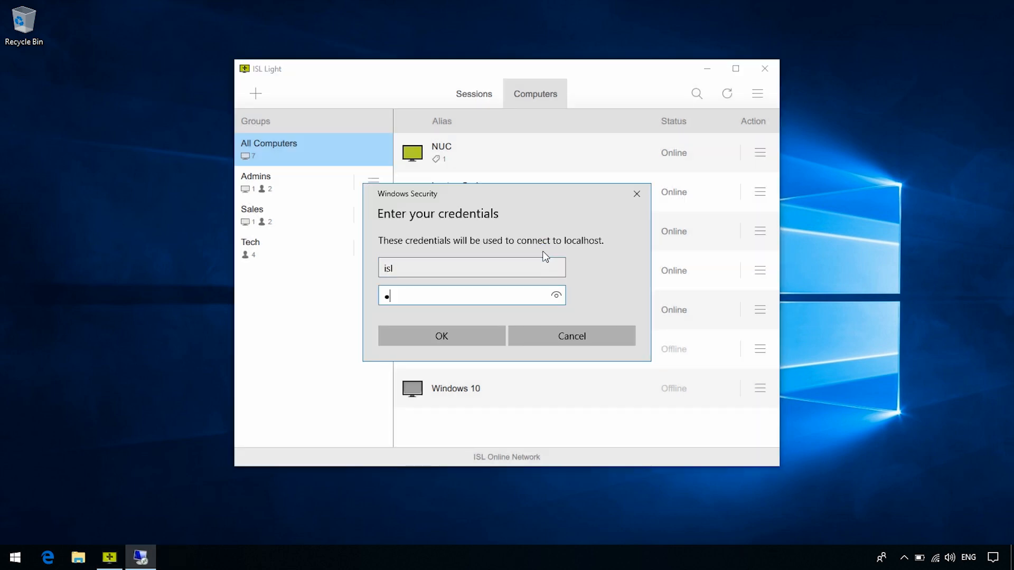
click(442, 336)
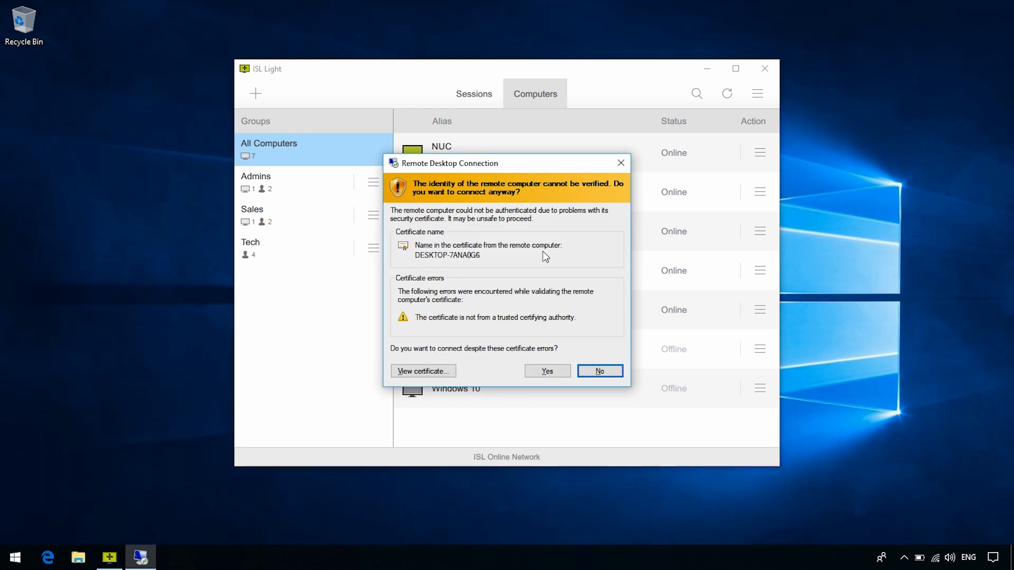
mouse_move(540, 336)
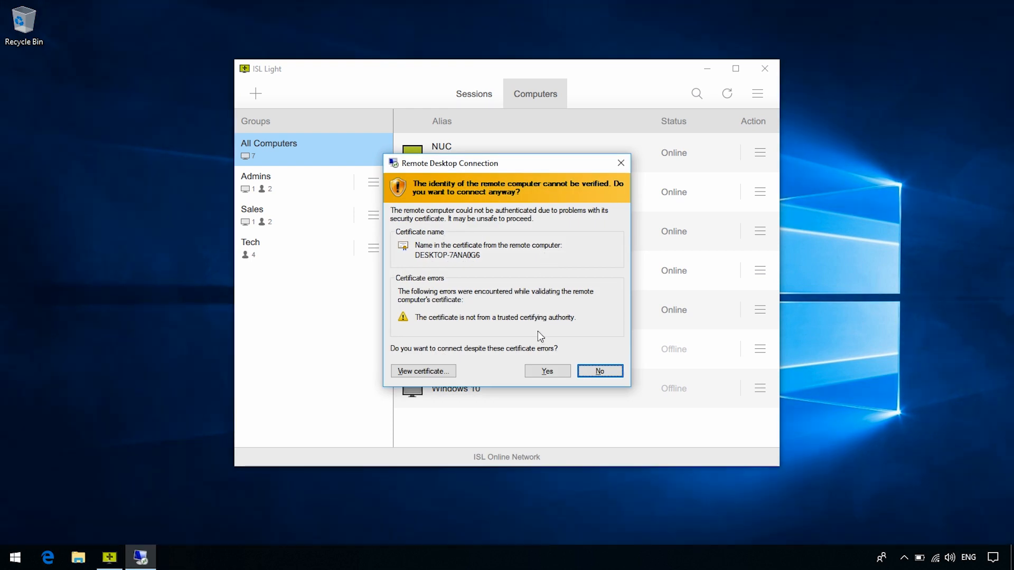
click(546, 371)
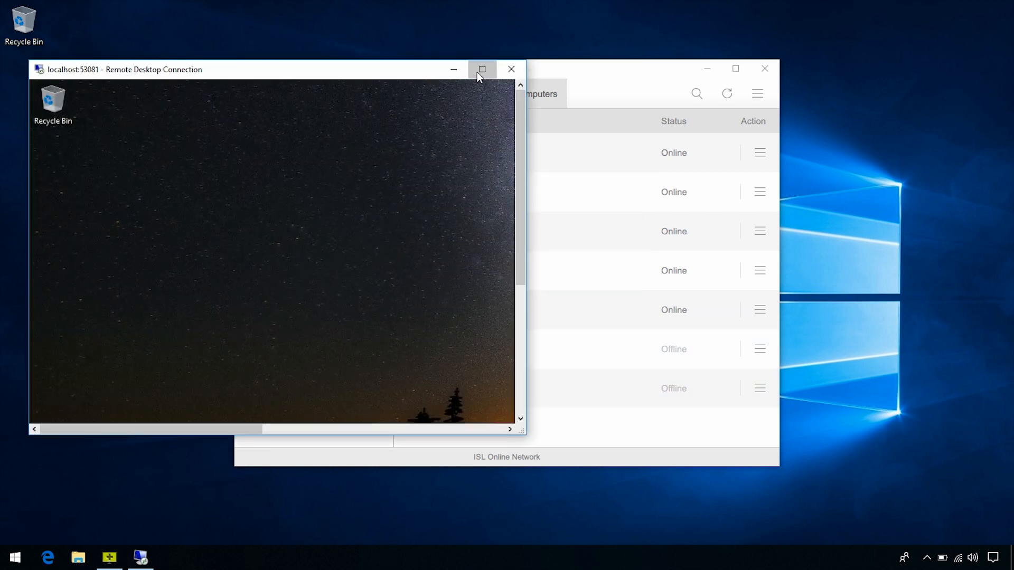
Maximize the Remote Desktop session, then open and close Windows Settings from the remote Start menu
click(482, 70)
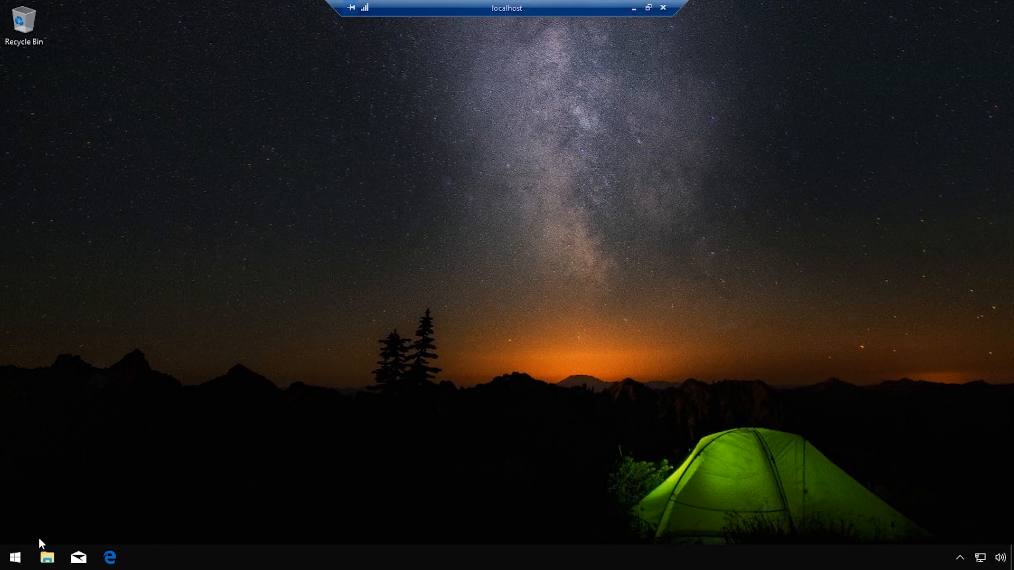
click(13, 557)
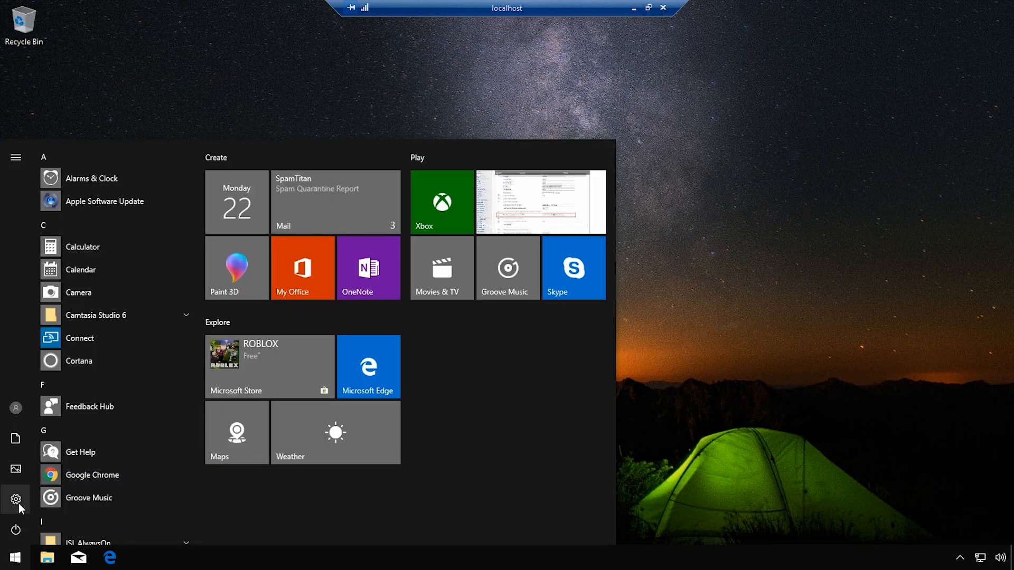
click(15, 499)
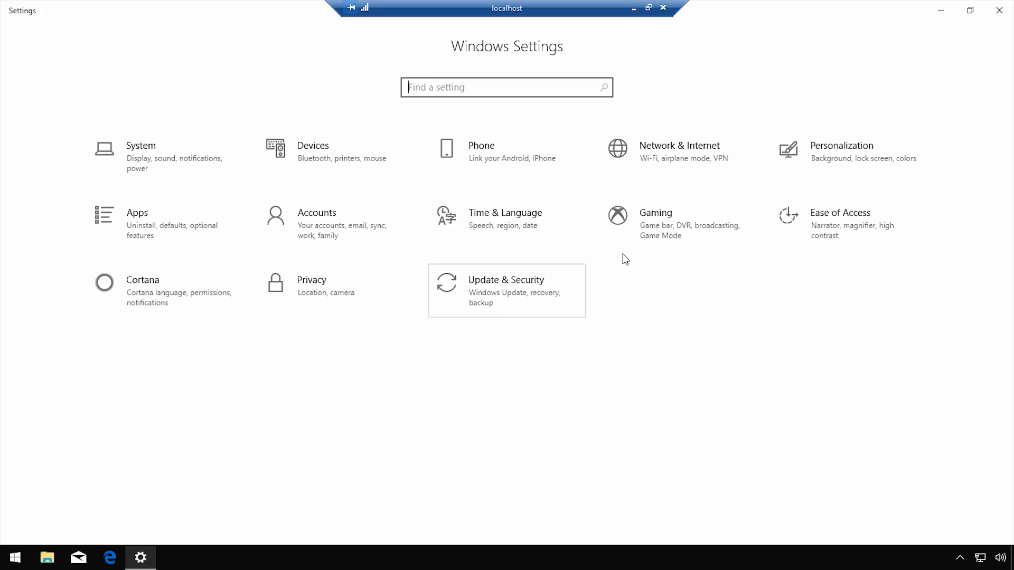
mouse_move(999, 24)
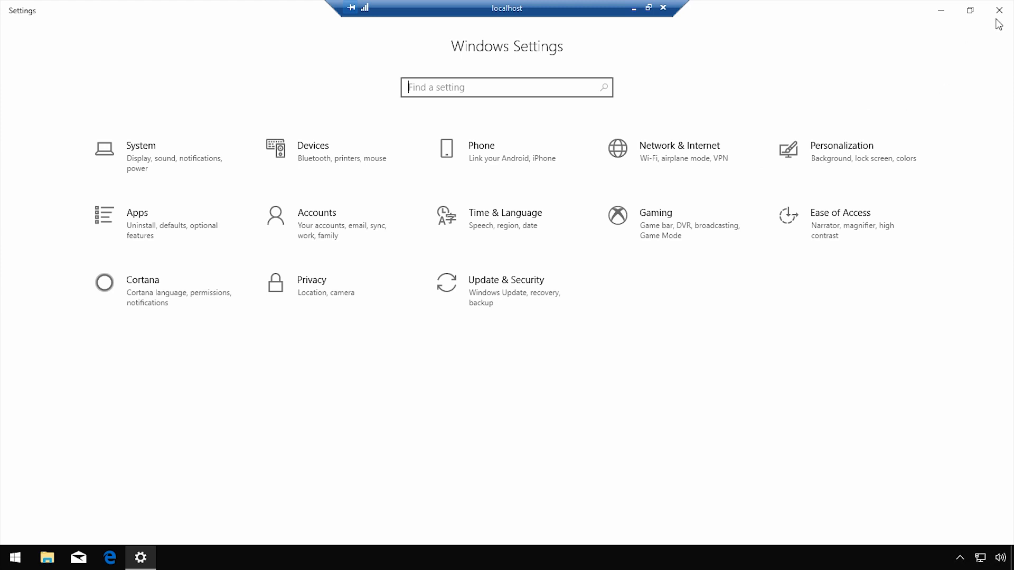
click(662, 8)
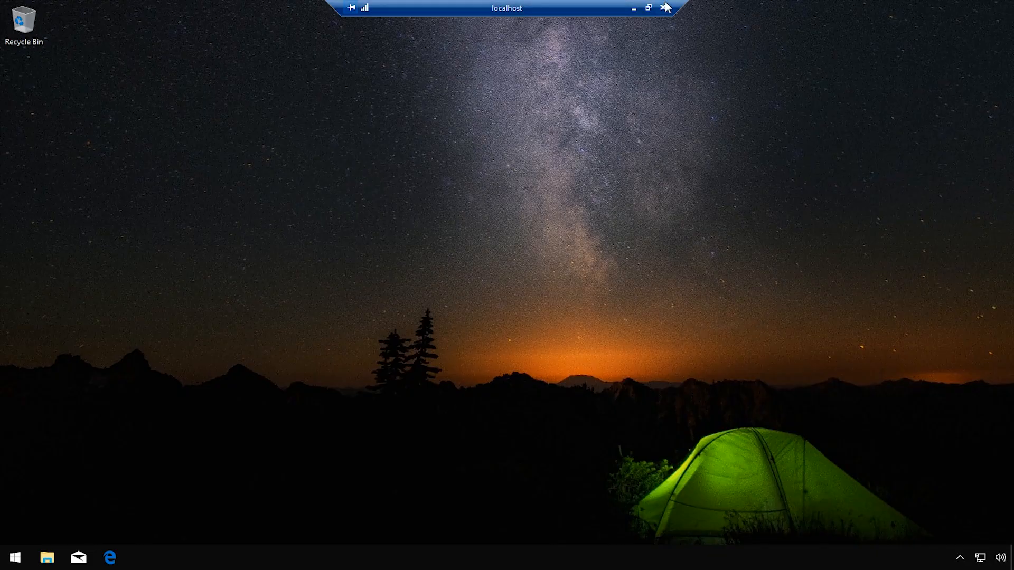
End the RDP session, try Laptop Carbon via rdp://localhost:3389 and dismiss the unsupported-connection error
click(109, 557)
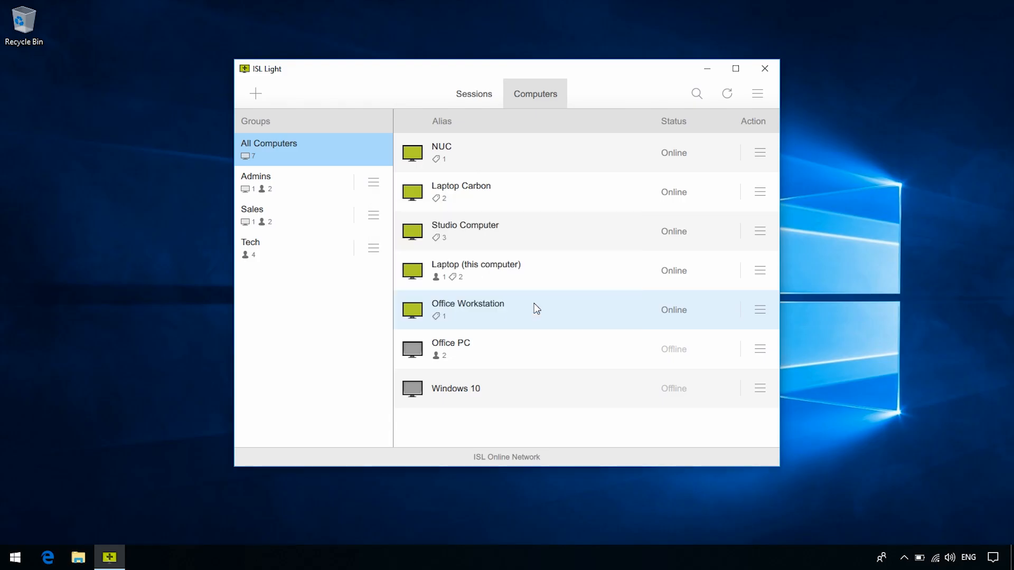
mouse_move(554, 195)
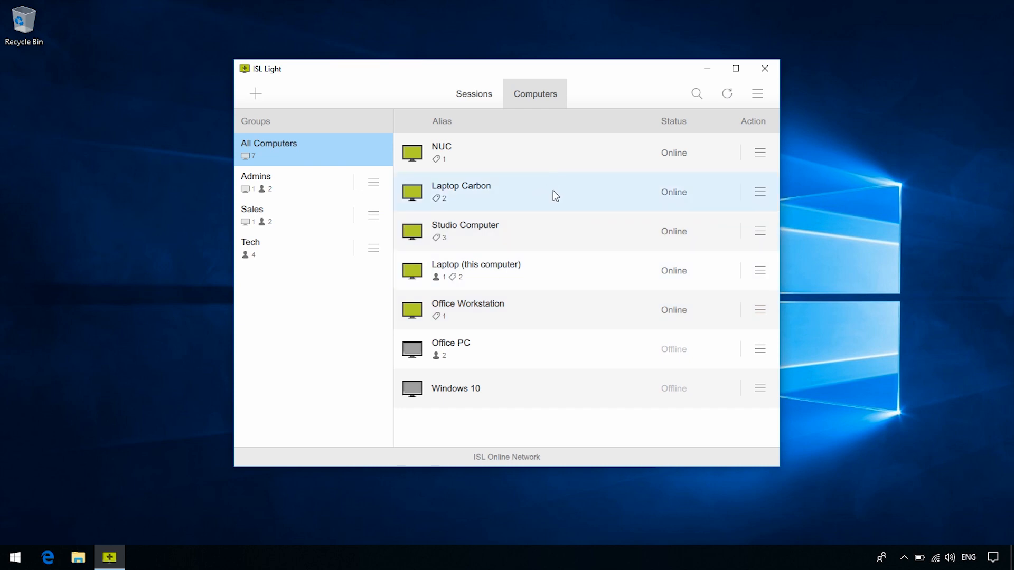
click(760, 192)
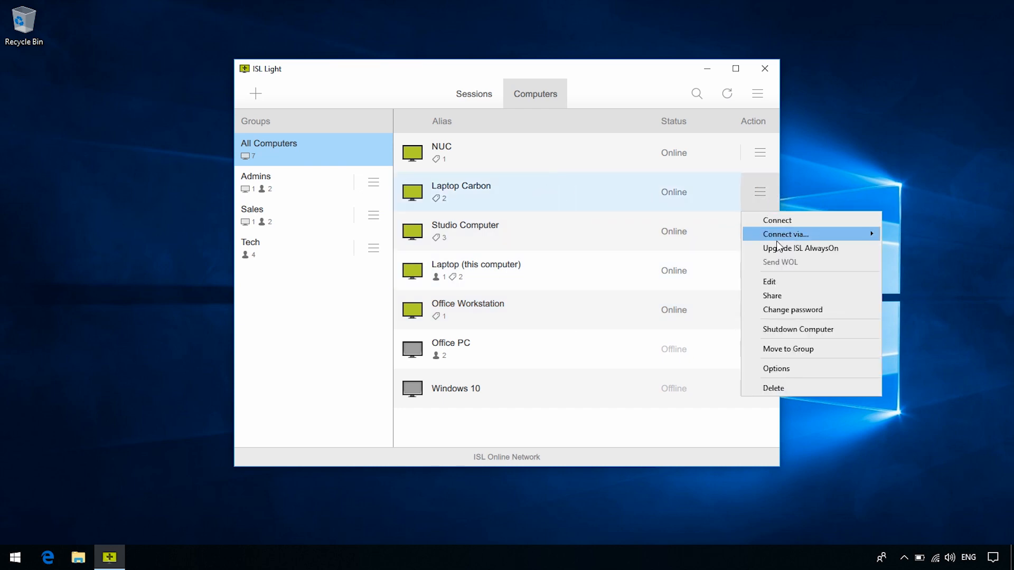
mouse_move(785, 235)
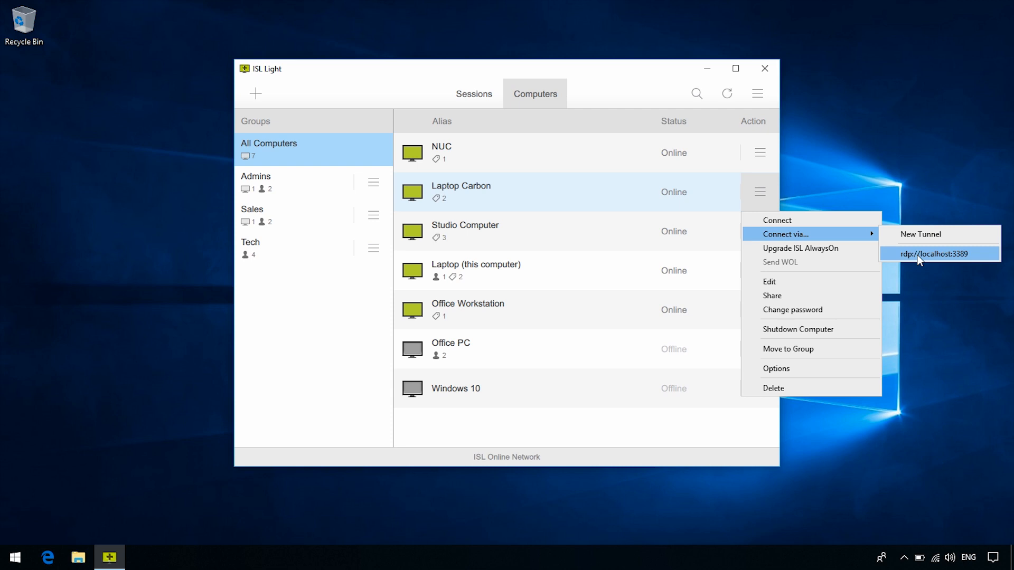
click(938, 254)
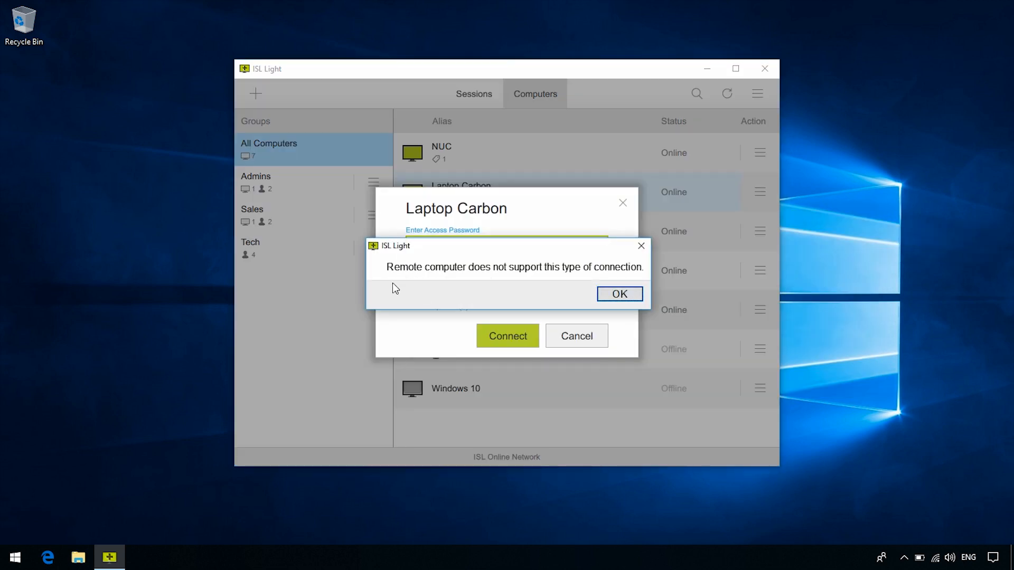
mouse_move(604, 275)
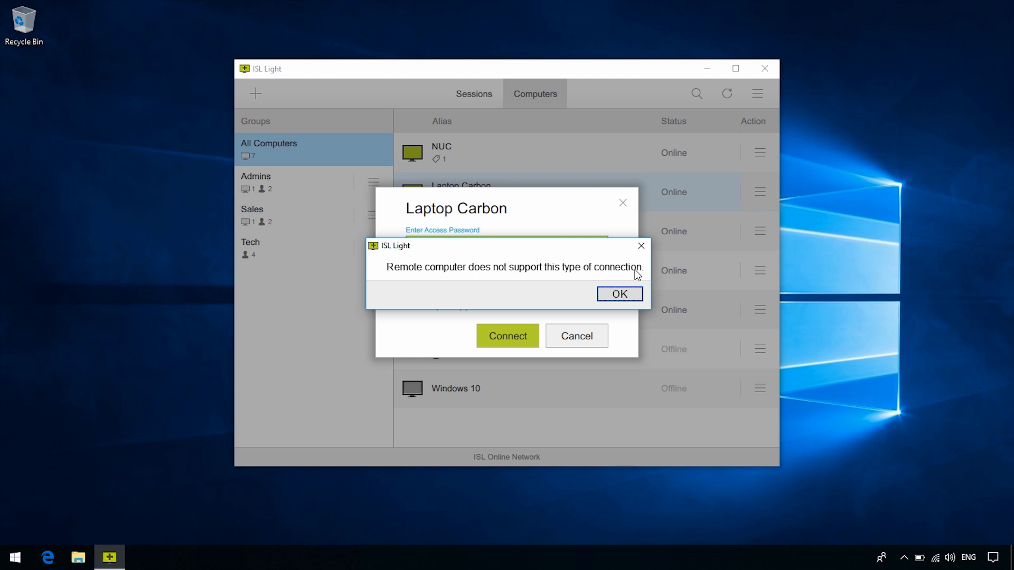
mouse_move(632, 279)
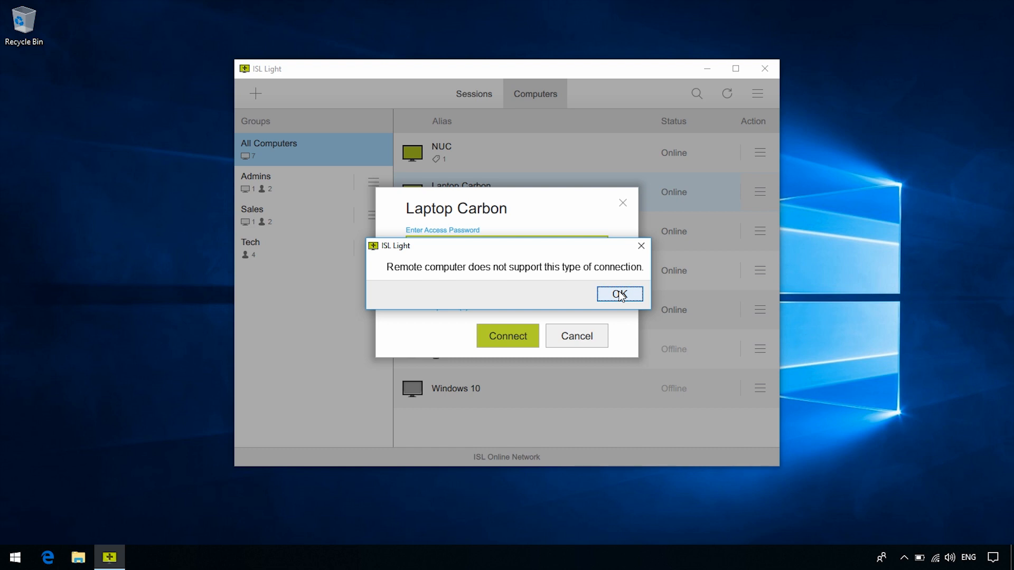
click(618, 295)
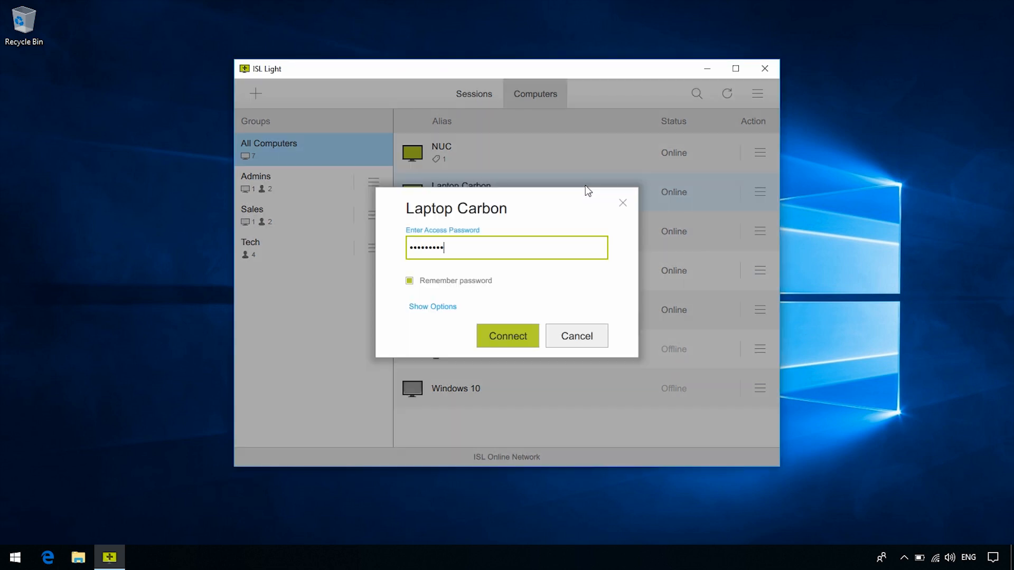
Connect to Laptop Carbon and check ISL AlwaysOn's About shows version 4.4.1823.24, then close it
click(508, 336)
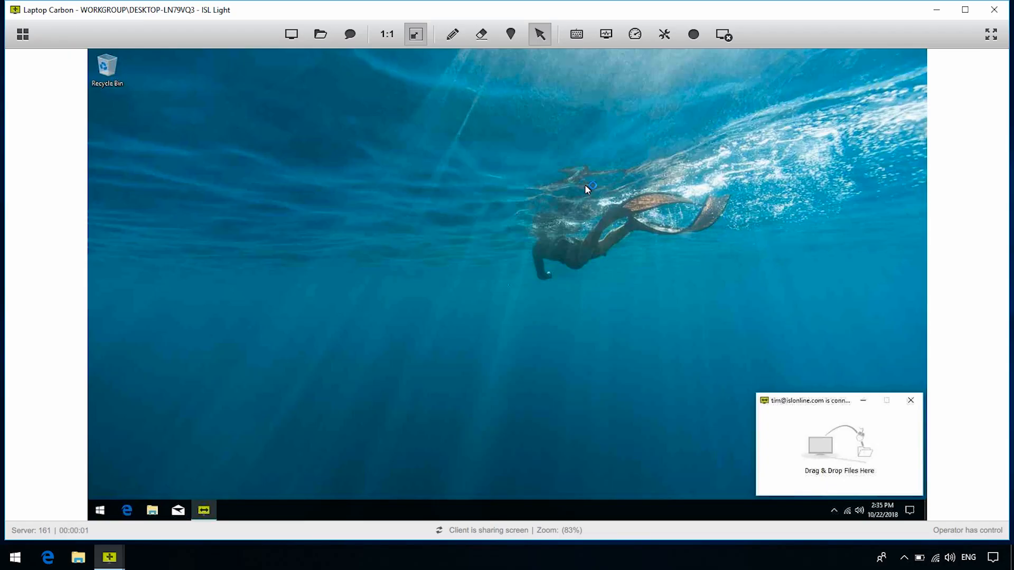
mouse_move(615, 336)
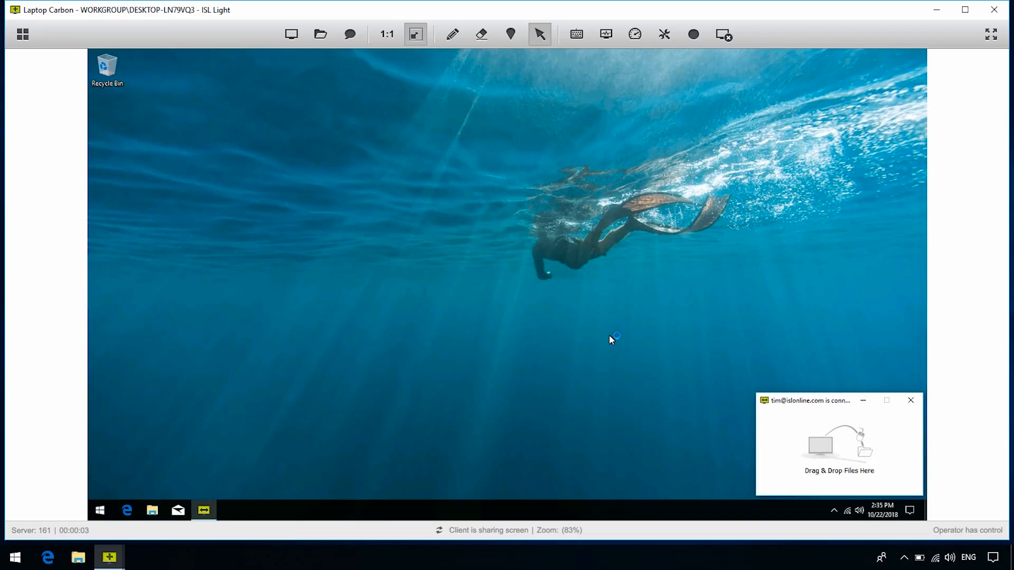
mouse_move(788, 467)
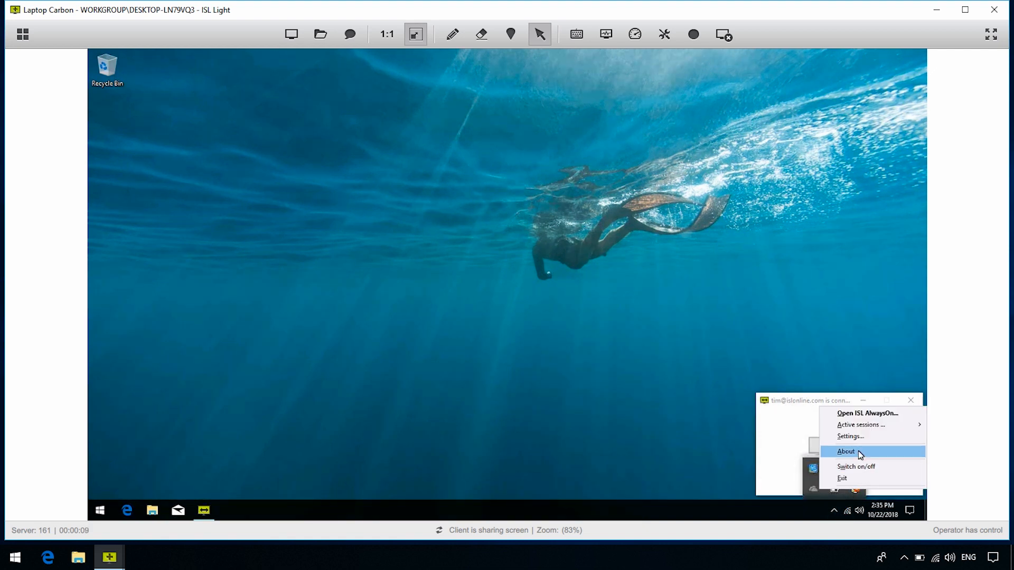
click(845, 451)
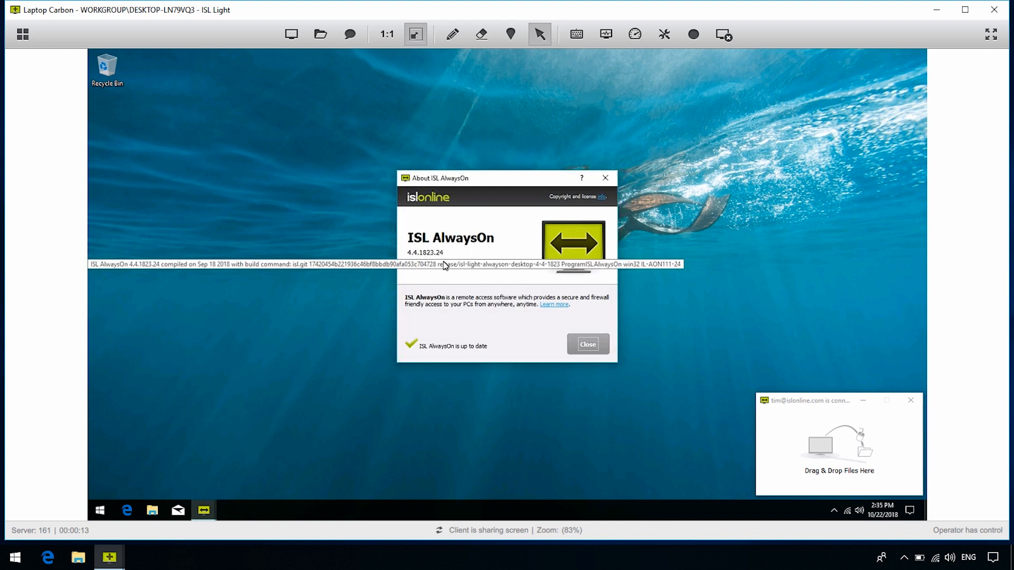
mouse_move(451, 279)
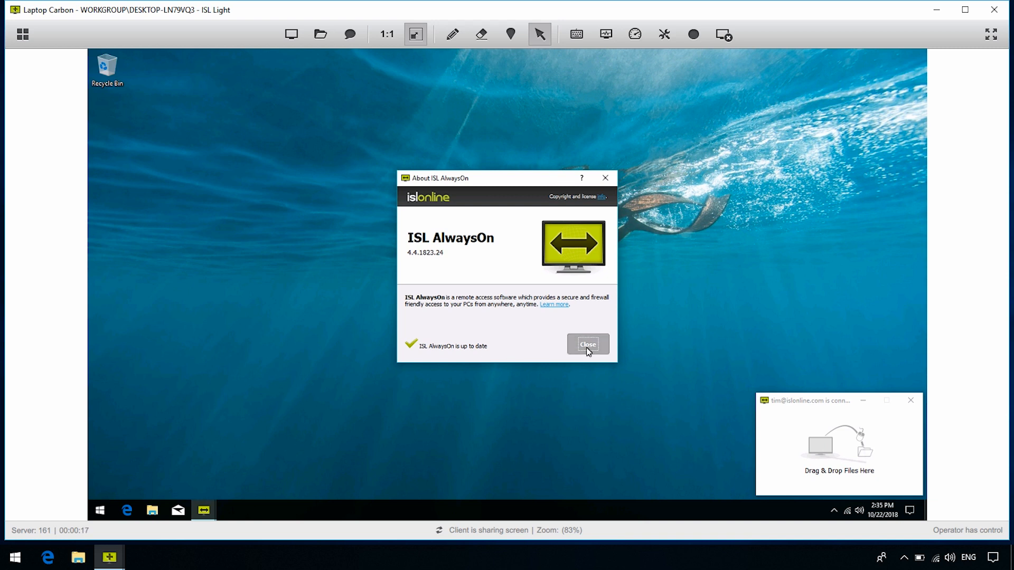
click(586, 343)
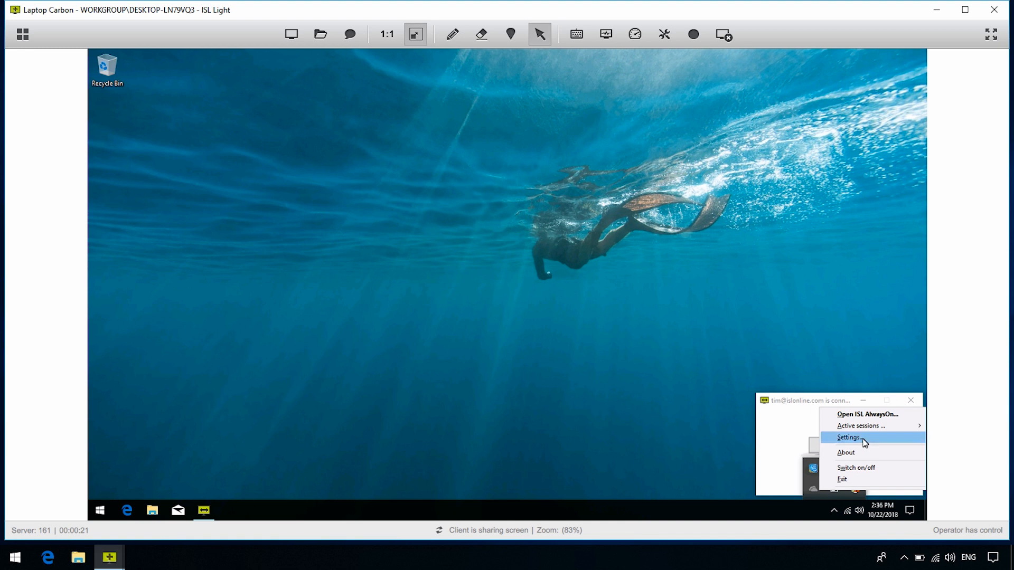
In AlwaysOn Advanced settings, untick default server settings, allow tunnel connections (RDP, SSH) and save
click(848, 437)
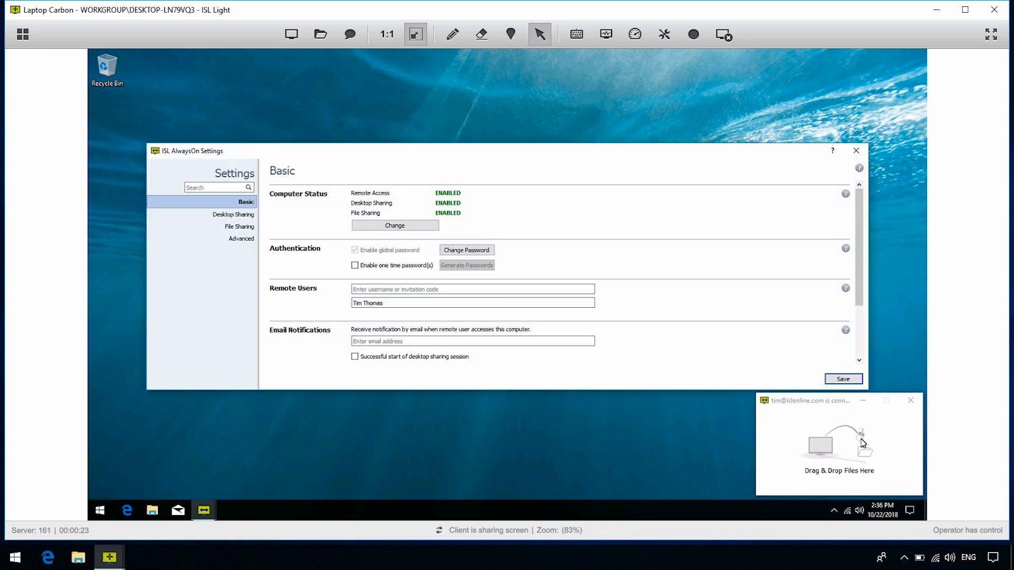
mouse_move(236, 252)
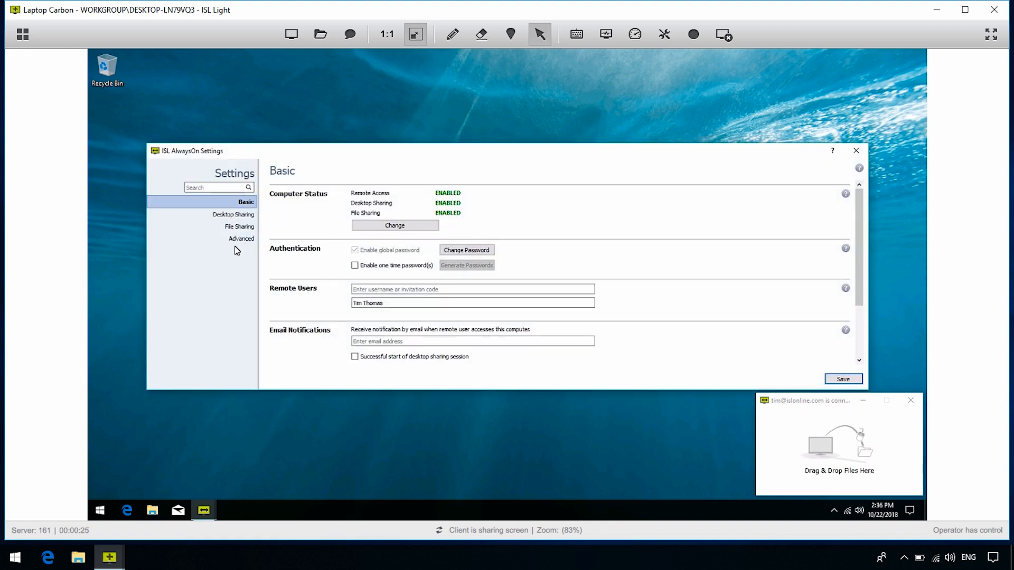
click(241, 238)
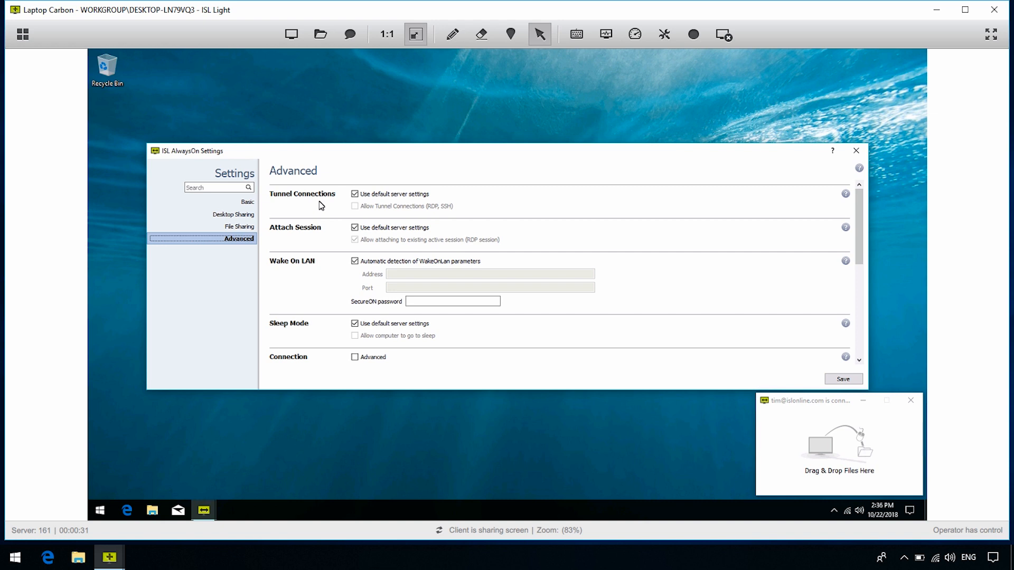
mouse_move(413, 203)
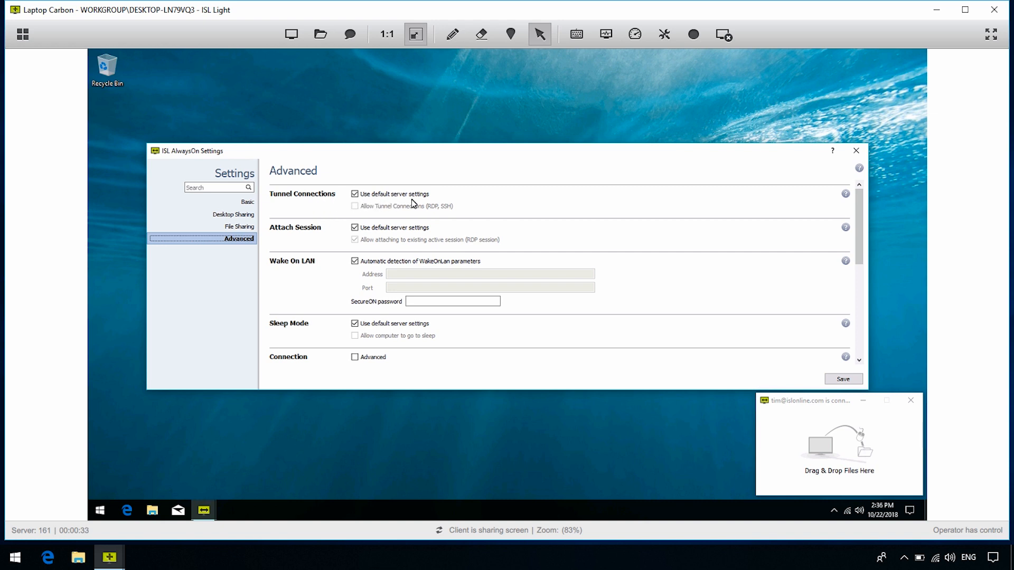
mouse_move(422, 204)
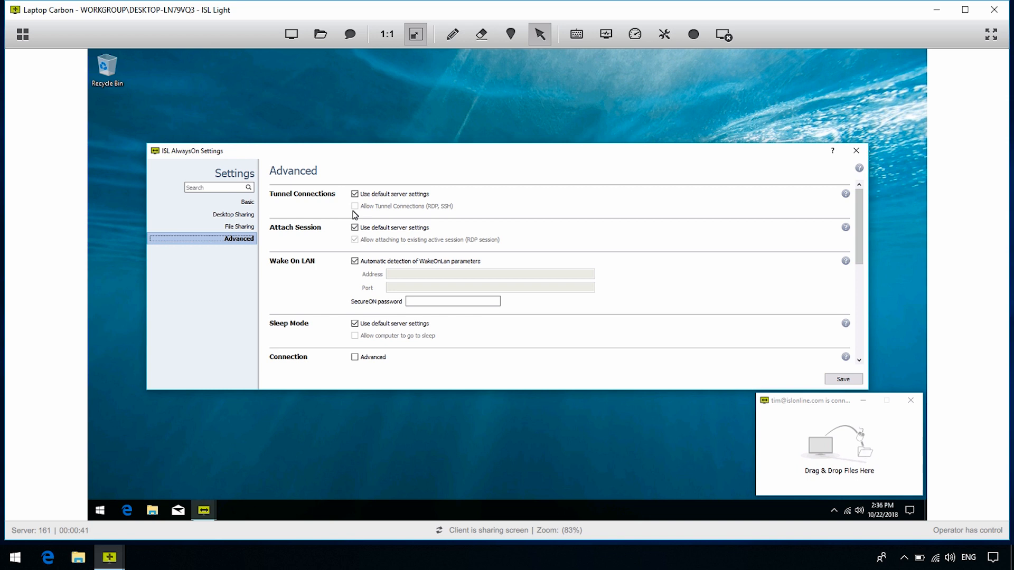
click(355, 193)
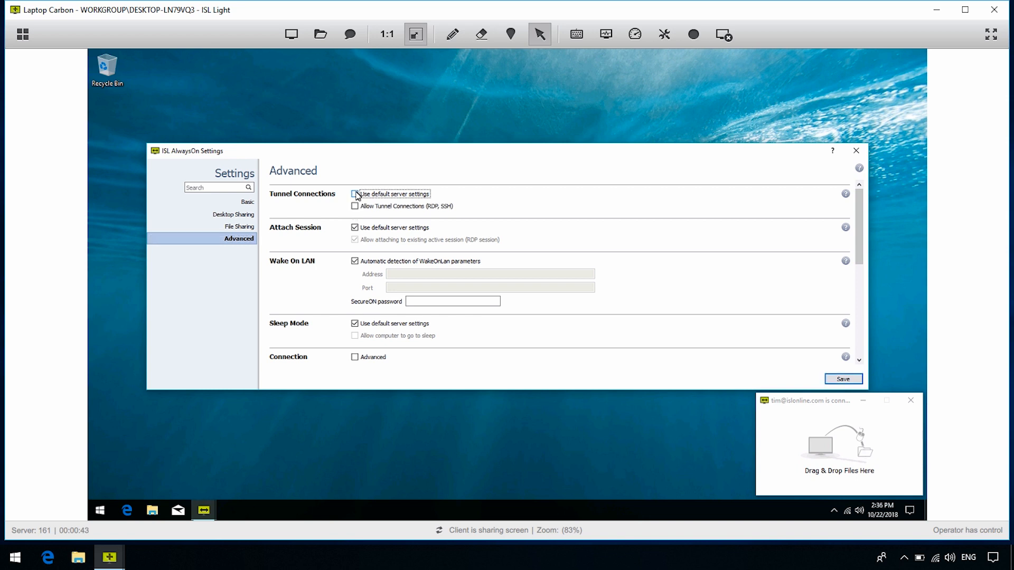
click(355, 206)
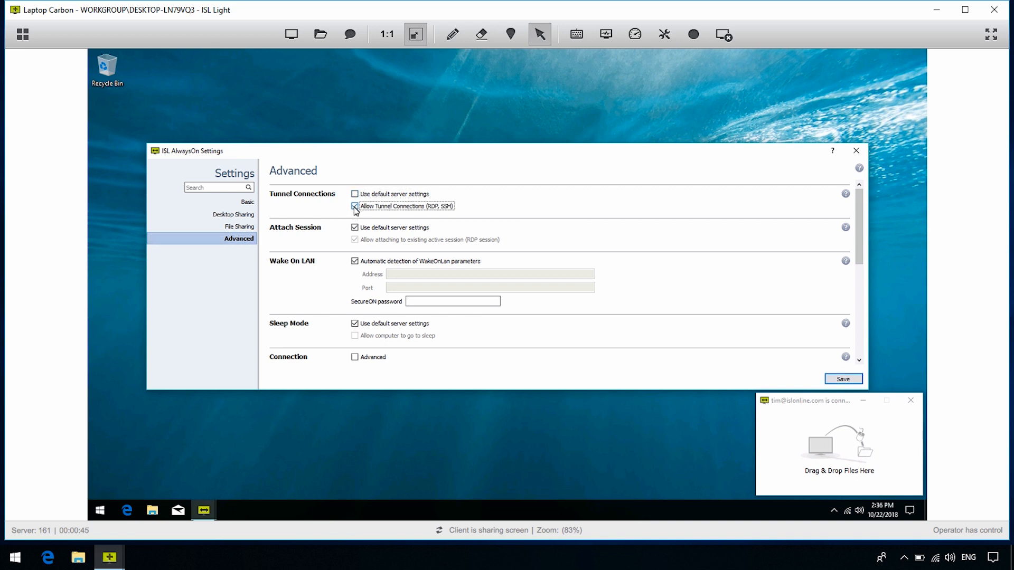
click(355, 205)
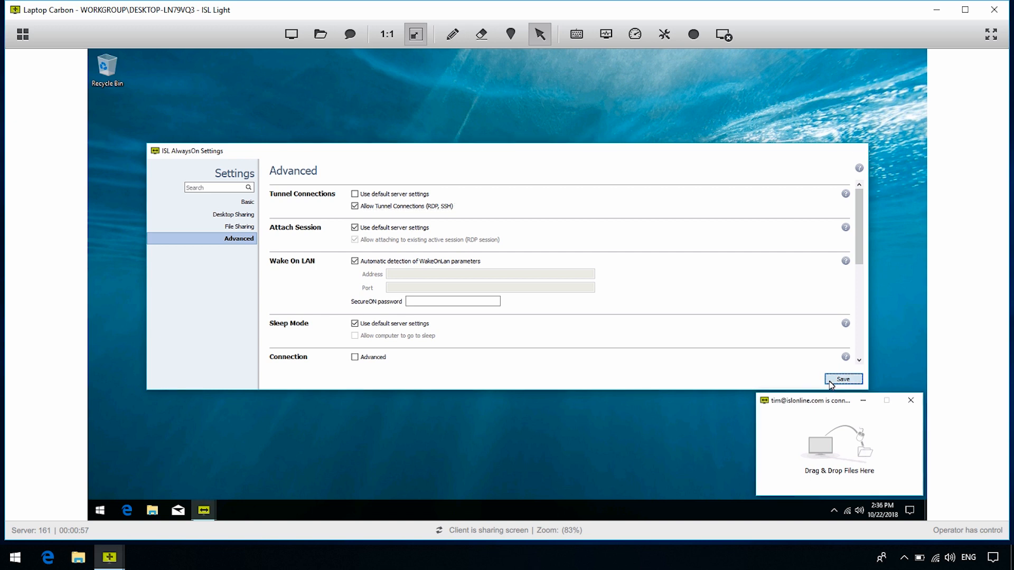
click(842, 379)
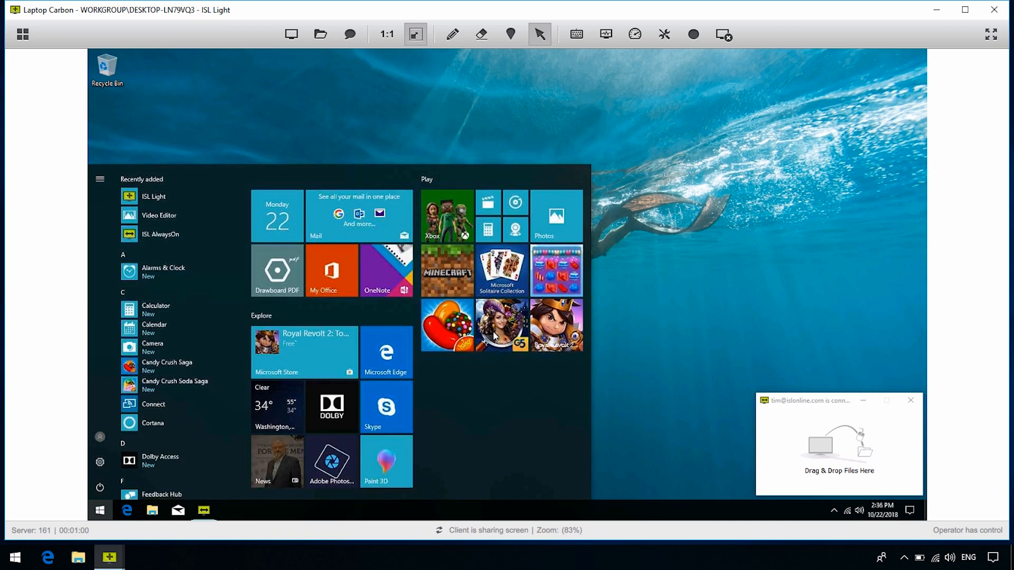
Find 'remote desktop' settings on Laptop Carbon and open the remote users selection
text(remote desktop settings)
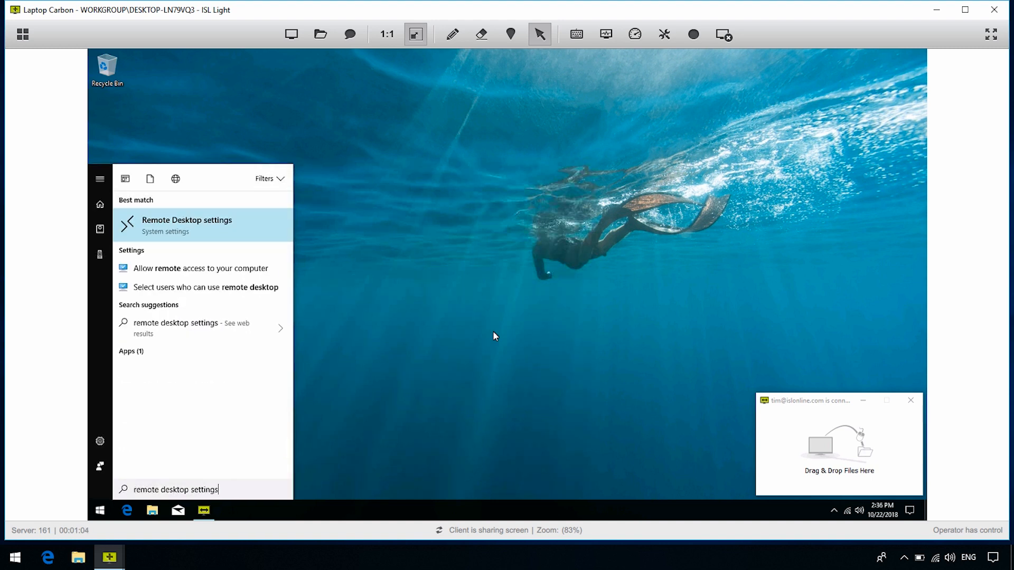
click(187, 225)
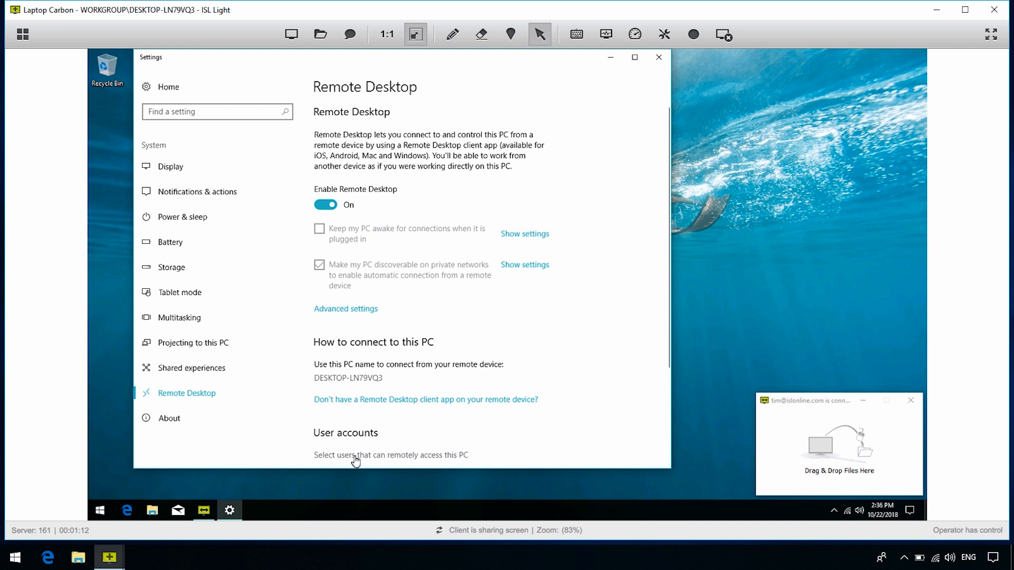
click(390, 454)
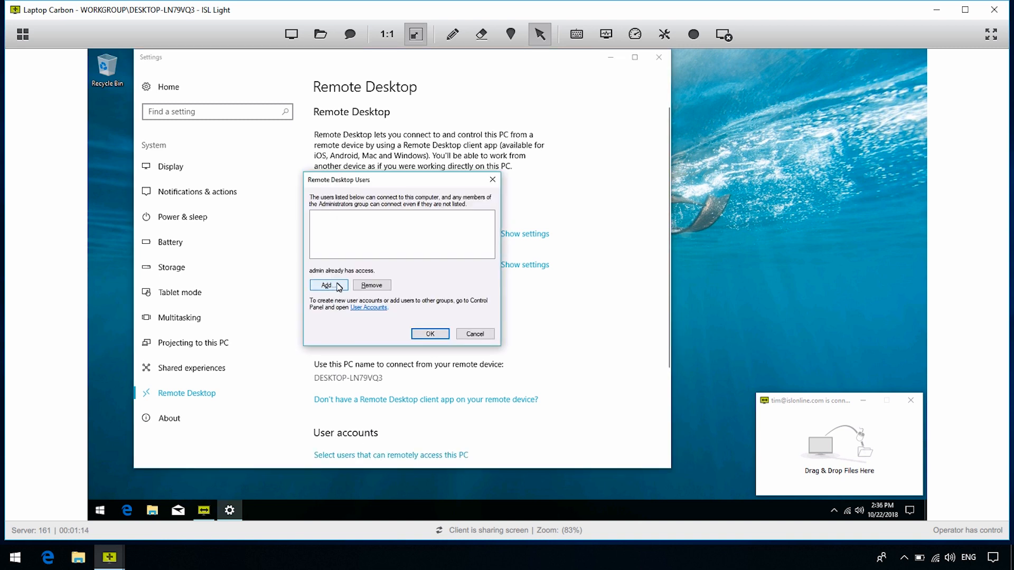
Add admin to the Remote Desktop users list, accept it, and confirm ending the ISL session
click(328, 285)
text(admin)
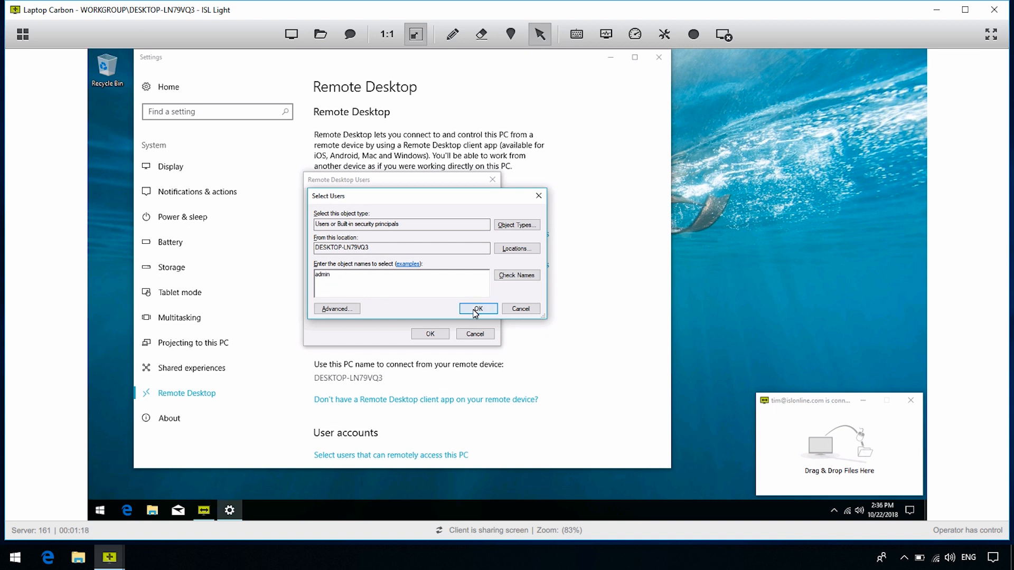
click(477, 308)
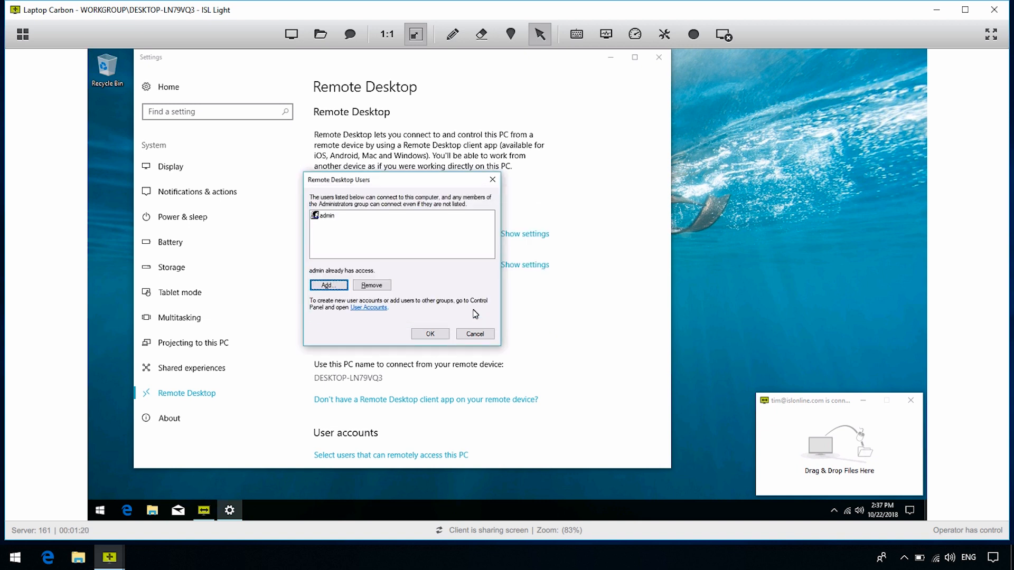
click(475, 334)
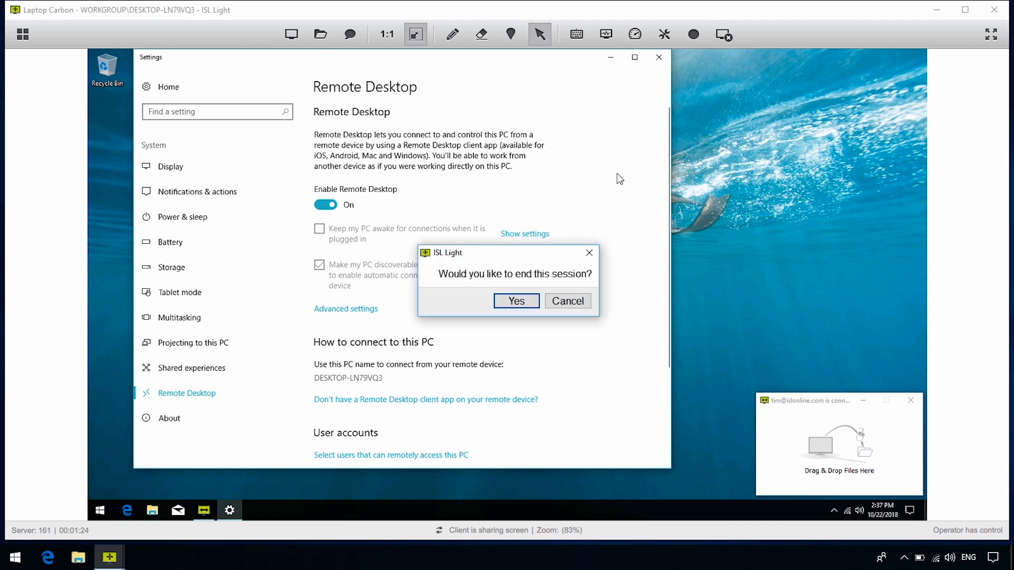
click(516, 301)
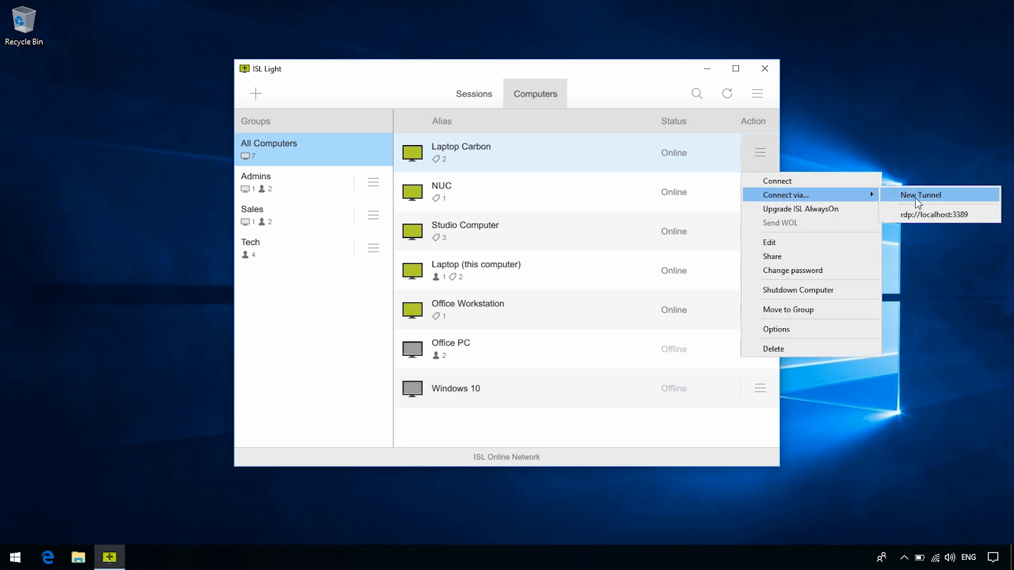
Connect to Laptop Carbon through its RDP tunnel, submit admin credentials and accept the certificate warning
click(920, 194)
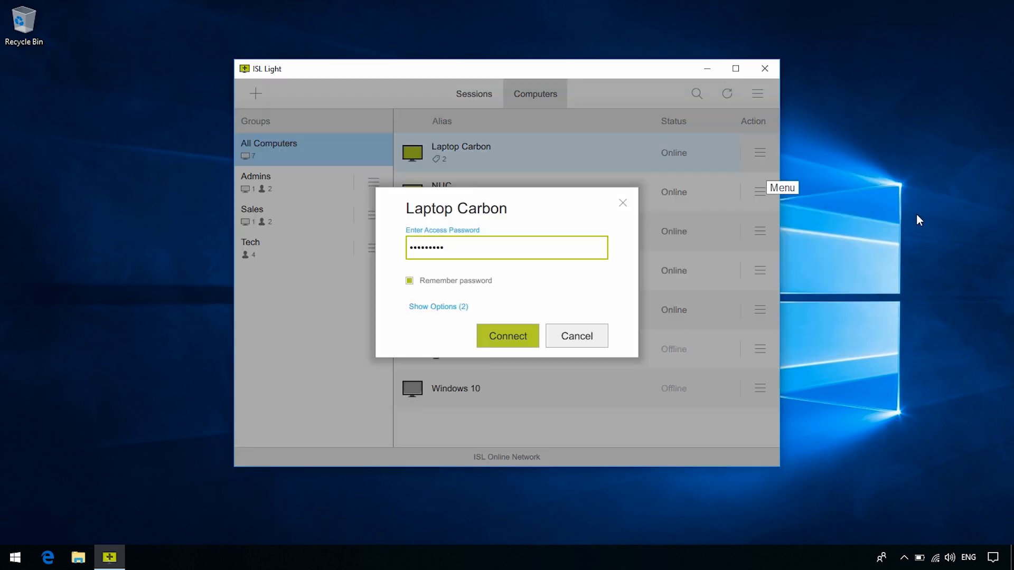
click(508, 336)
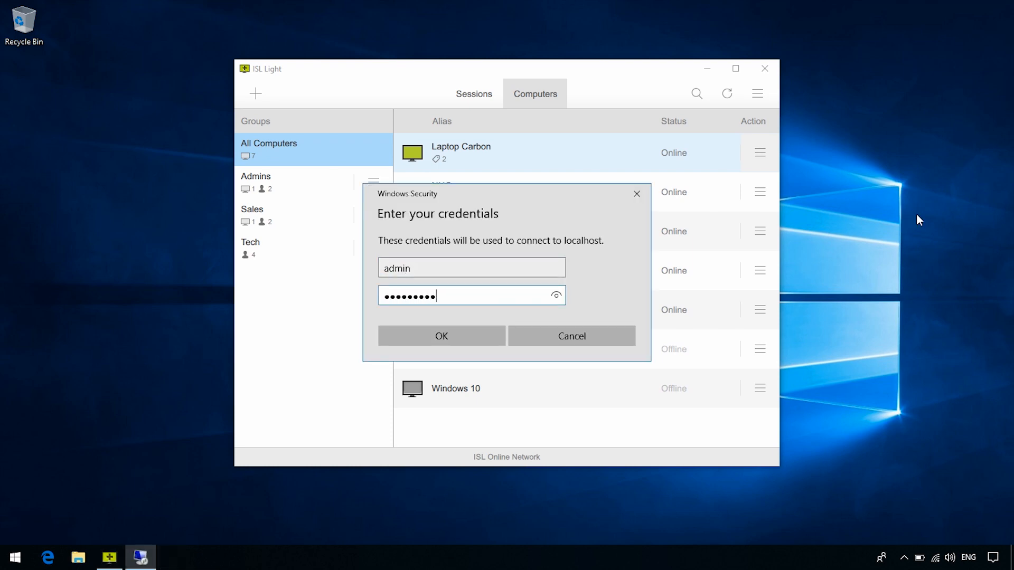
click(442, 336)
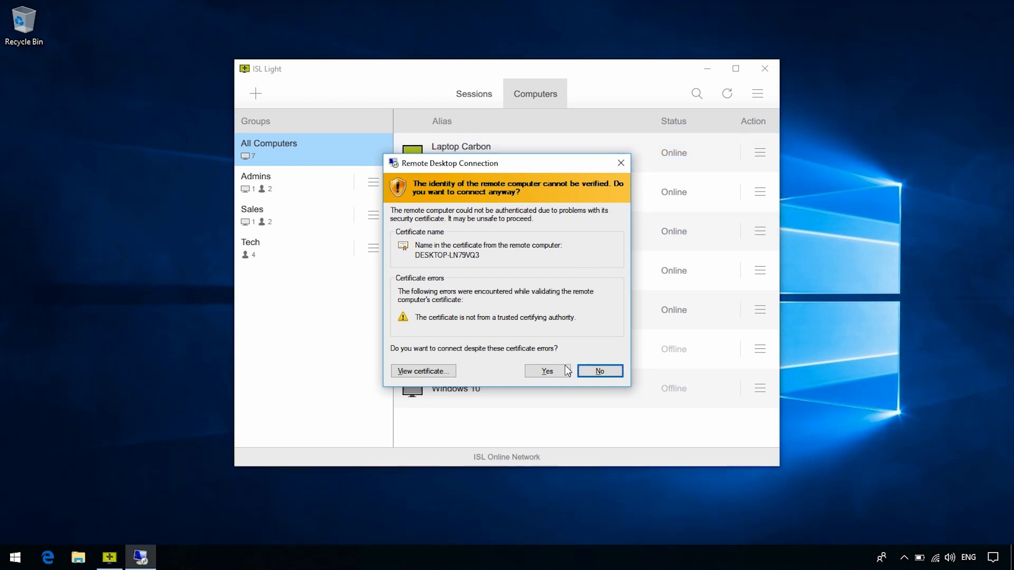
mouse_move(547, 370)
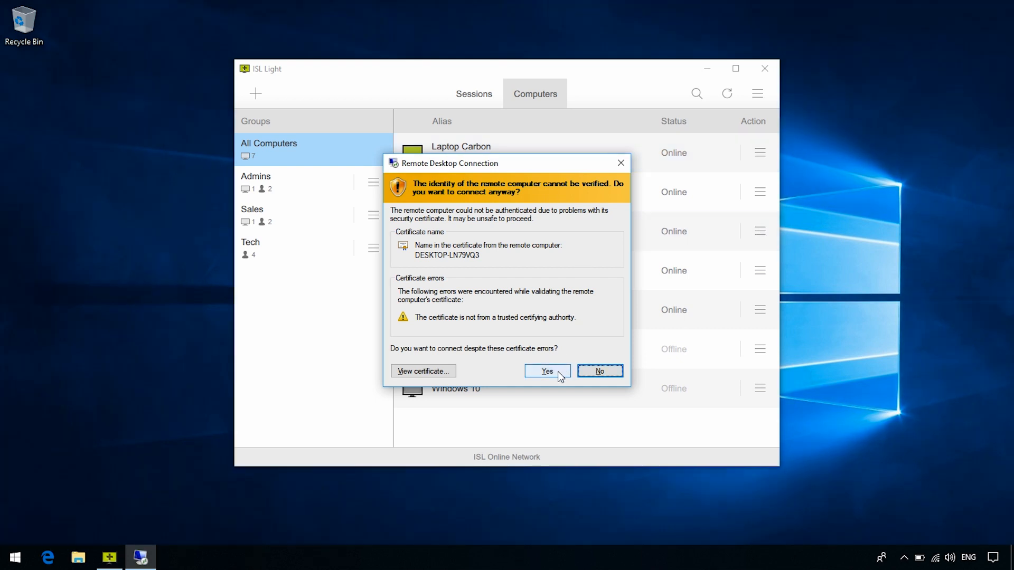
click(546, 371)
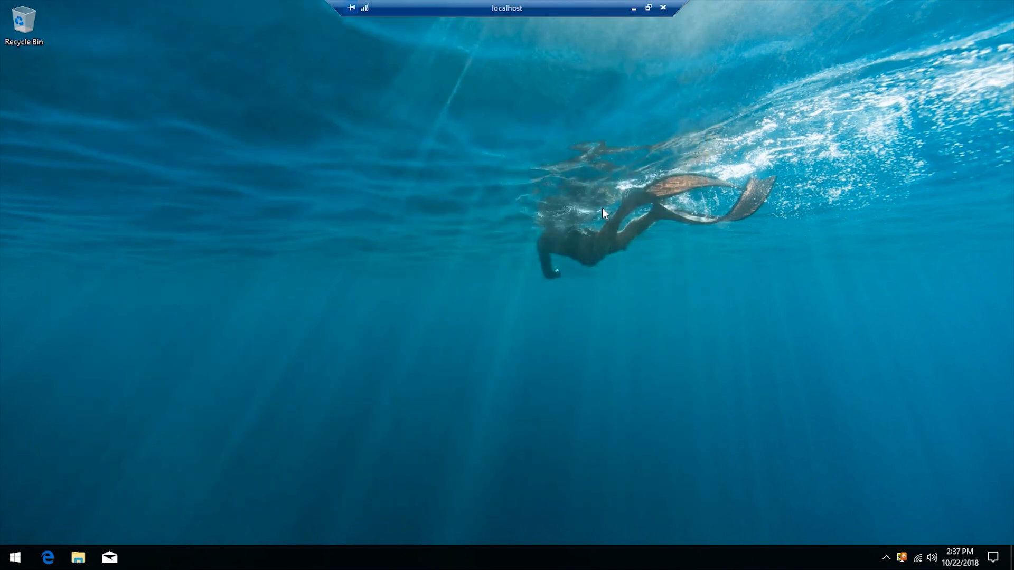
mouse_move(667, 36)
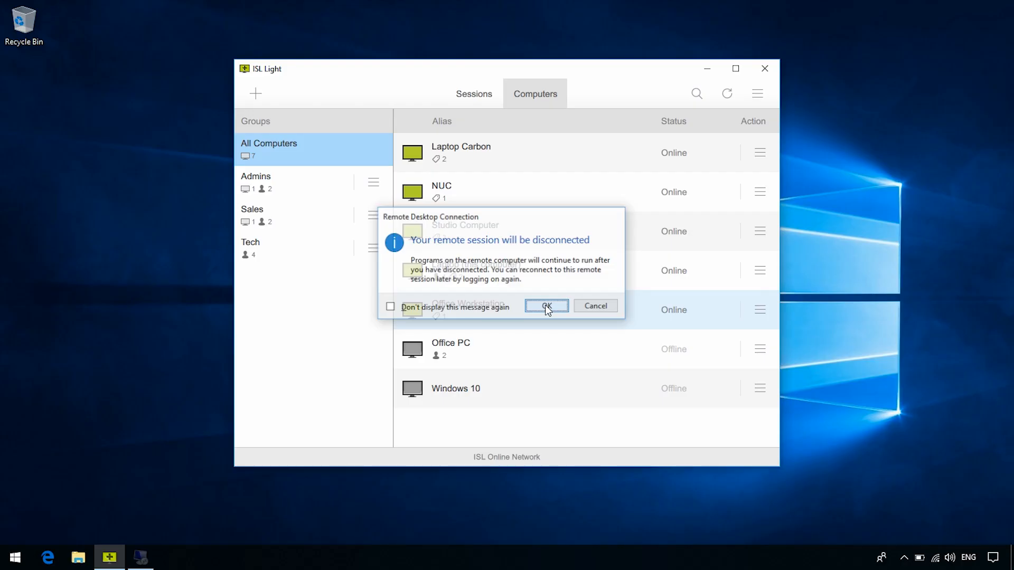
Disconnect the Laptop Carbon session, connect to NUC and bring up its session actions menu
click(546, 306)
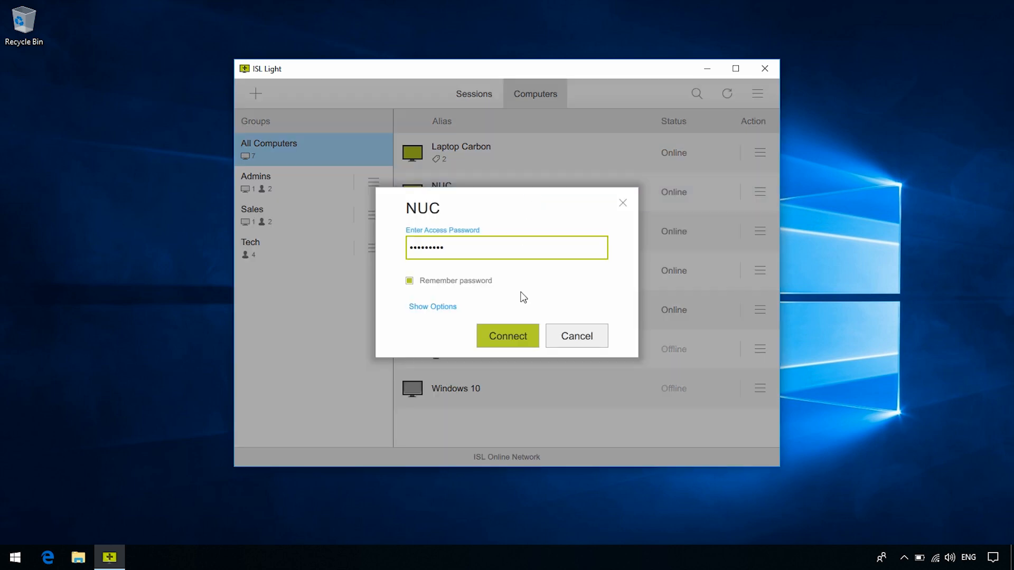
click(506, 336)
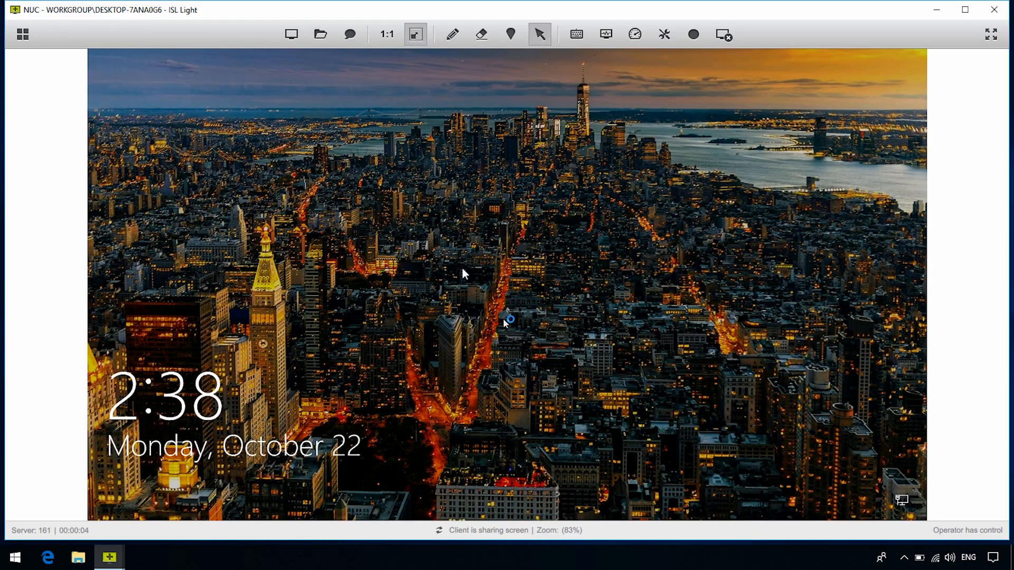
click(291, 34)
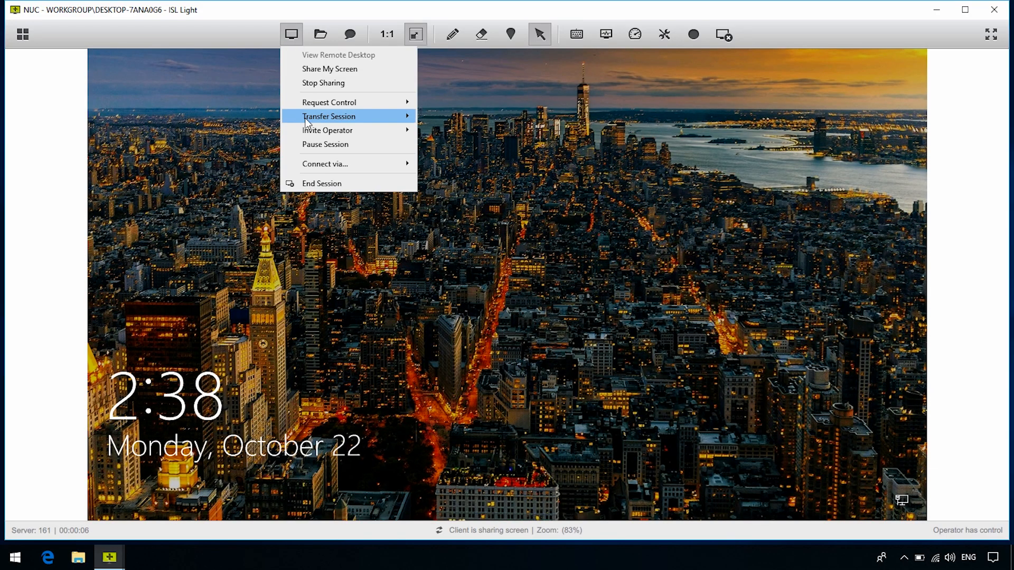
mouse_move(324, 164)
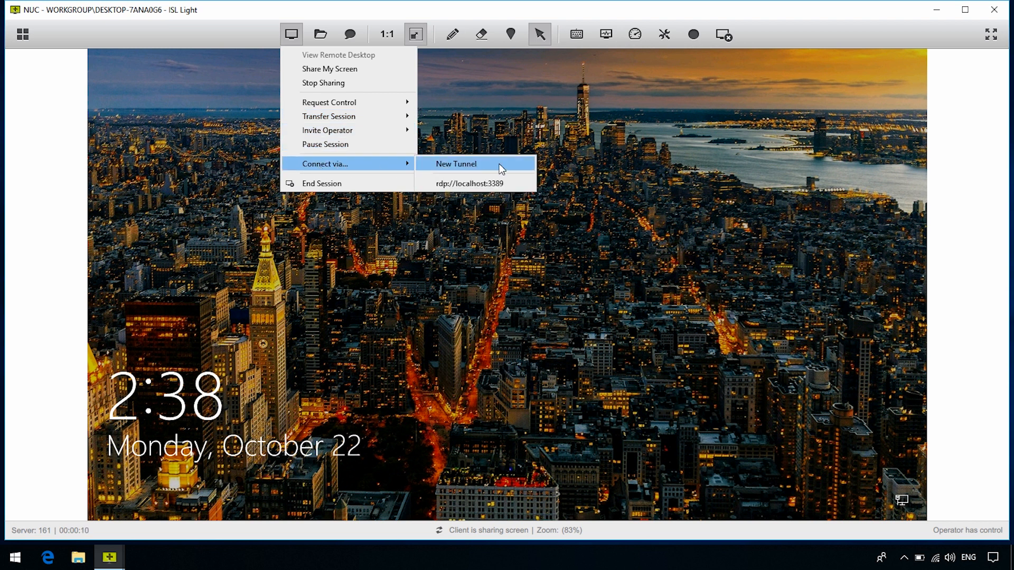
Create a New Tunnel for NUC, trying SSH and Custom types before settling on RDP for 172.16.118.117
click(456, 162)
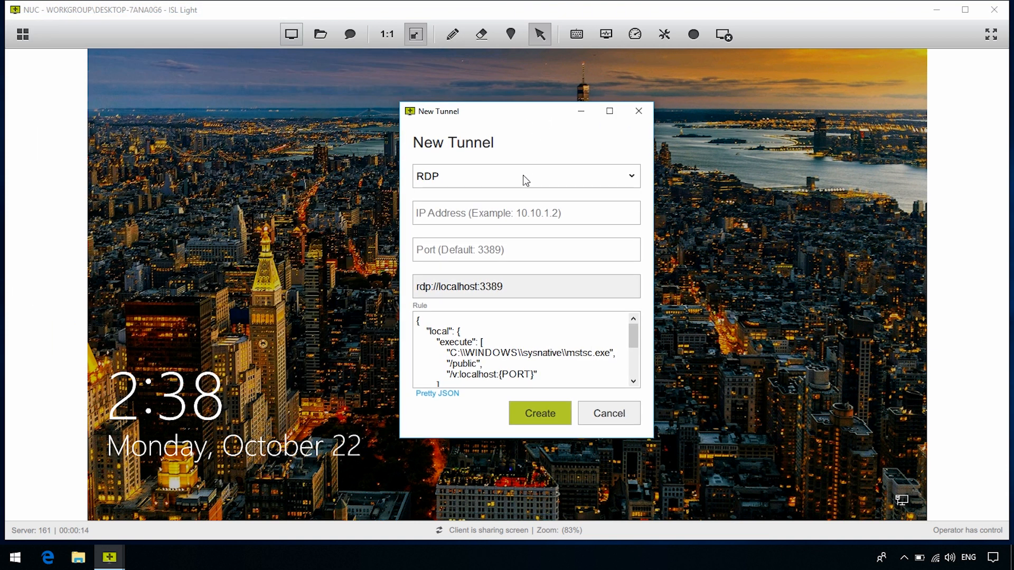
click(525, 176)
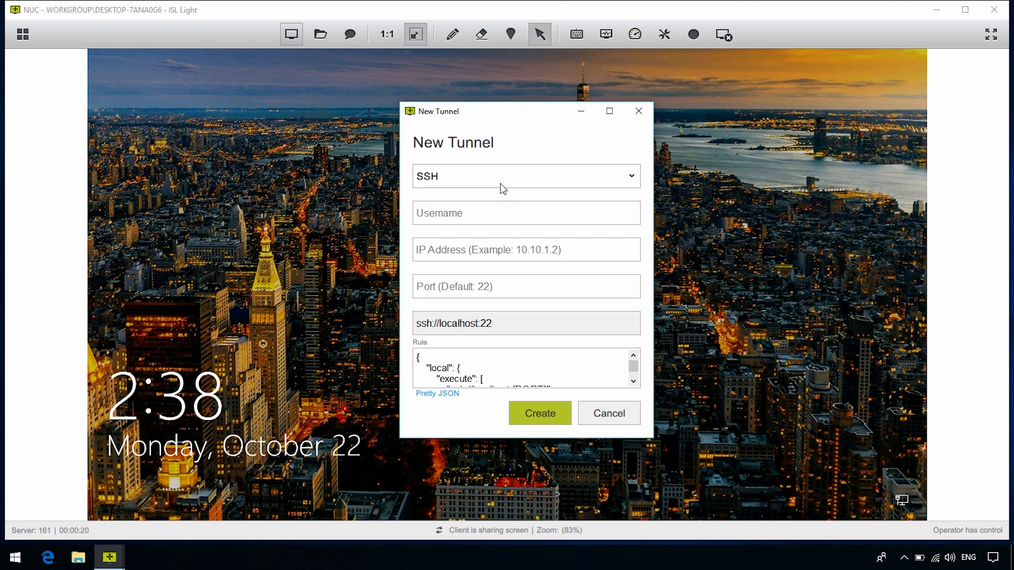
click(526, 176)
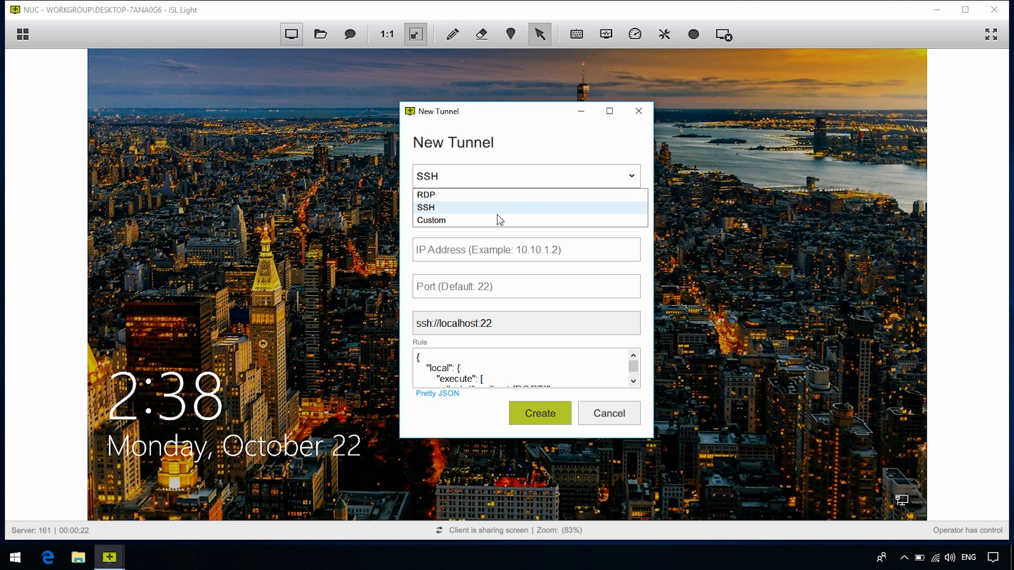
click(431, 219)
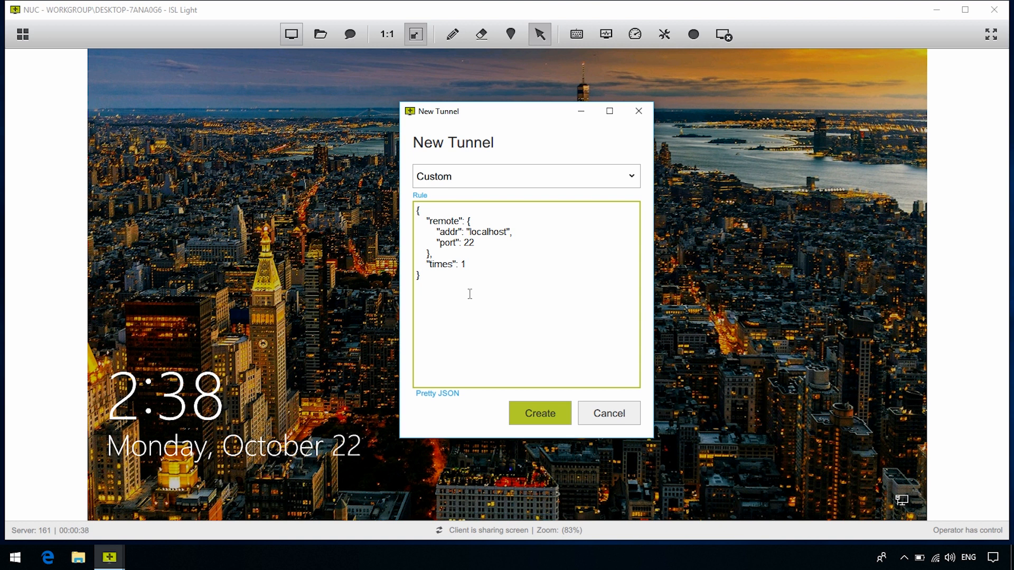
click(525, 176)
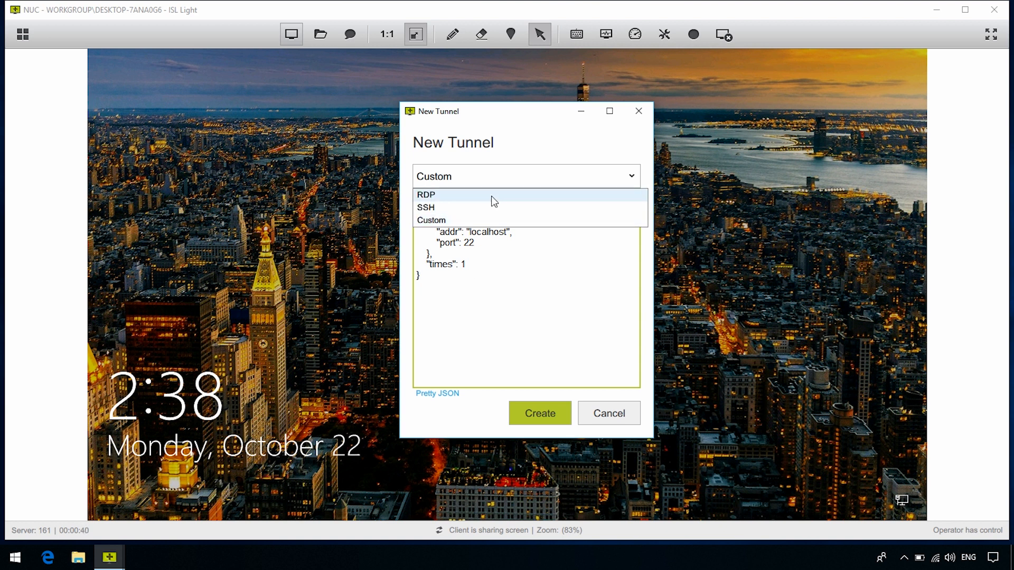
click(426, 194)
text(172.16.118.117)
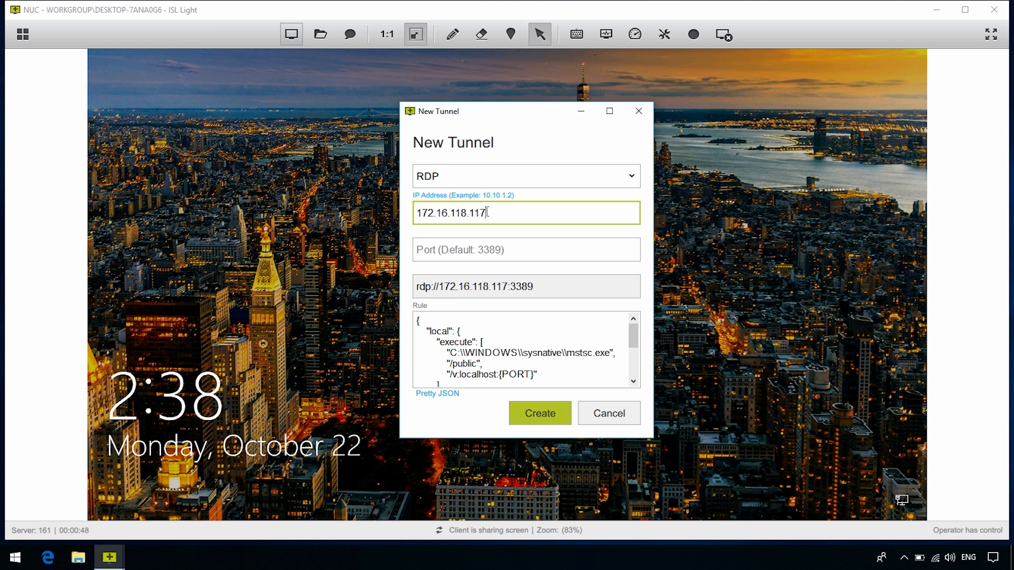
Create the RDP tunnel, log in as 'isl', and connect to 172.16.118.117 despite the certificate warning
click(539, 413)
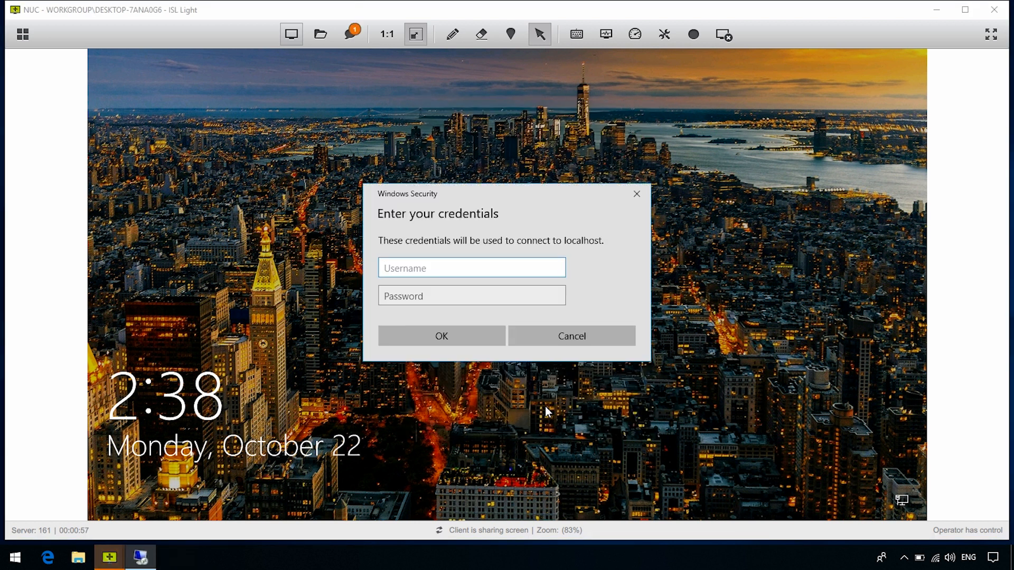
text(isl)
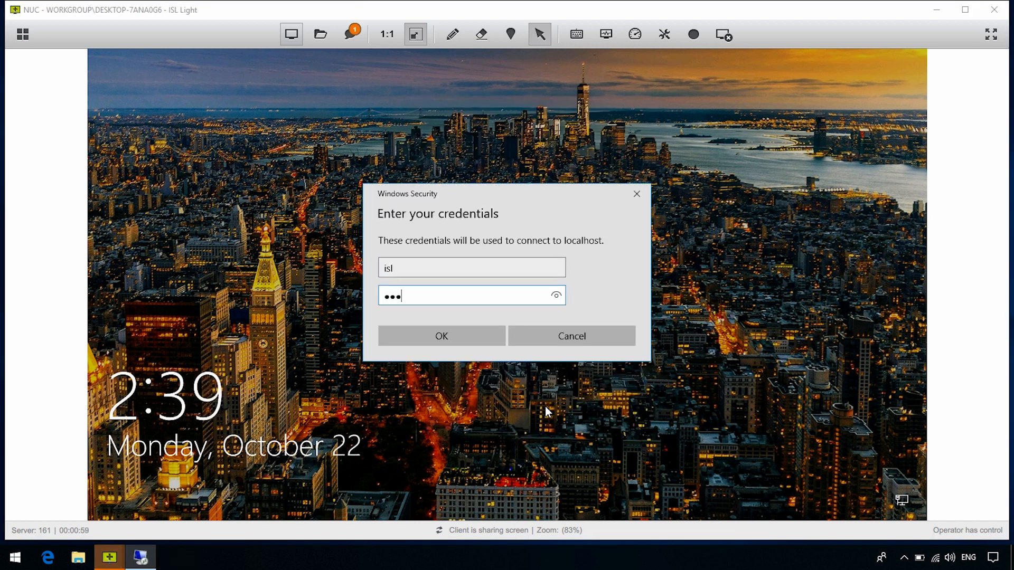
text(•)
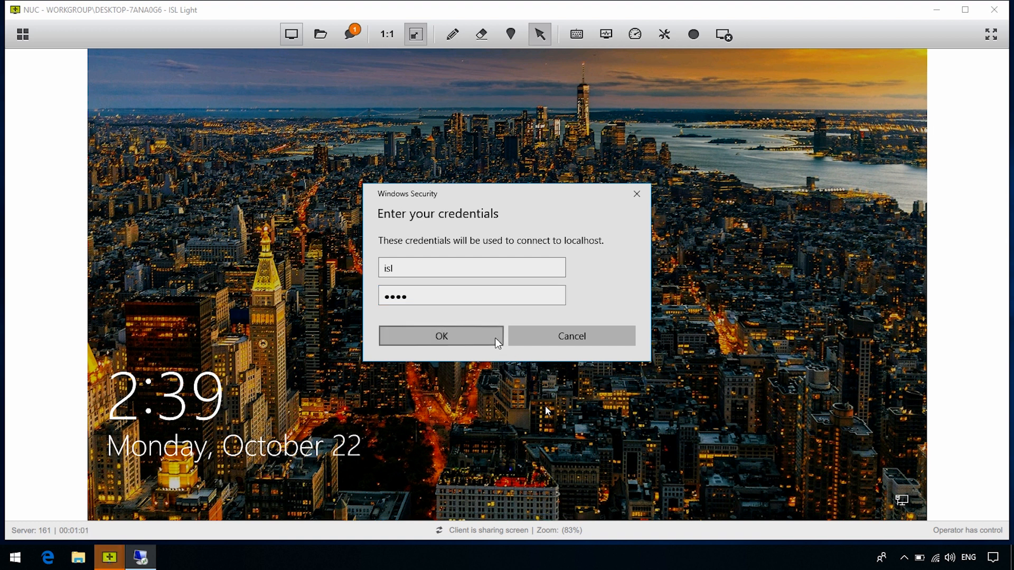
click(442, 336)
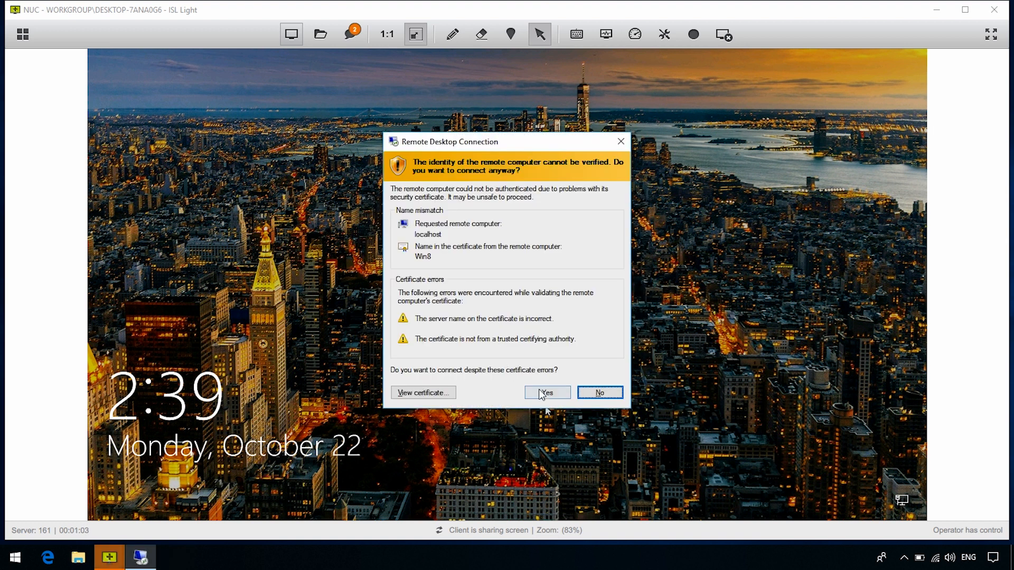
click(543, 393)
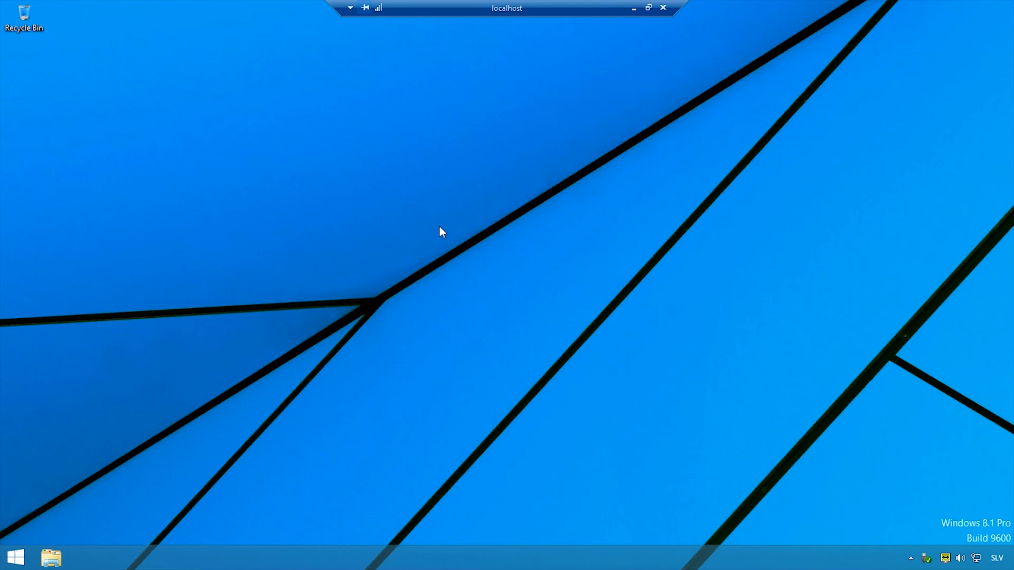
mouse_move(661, 7)
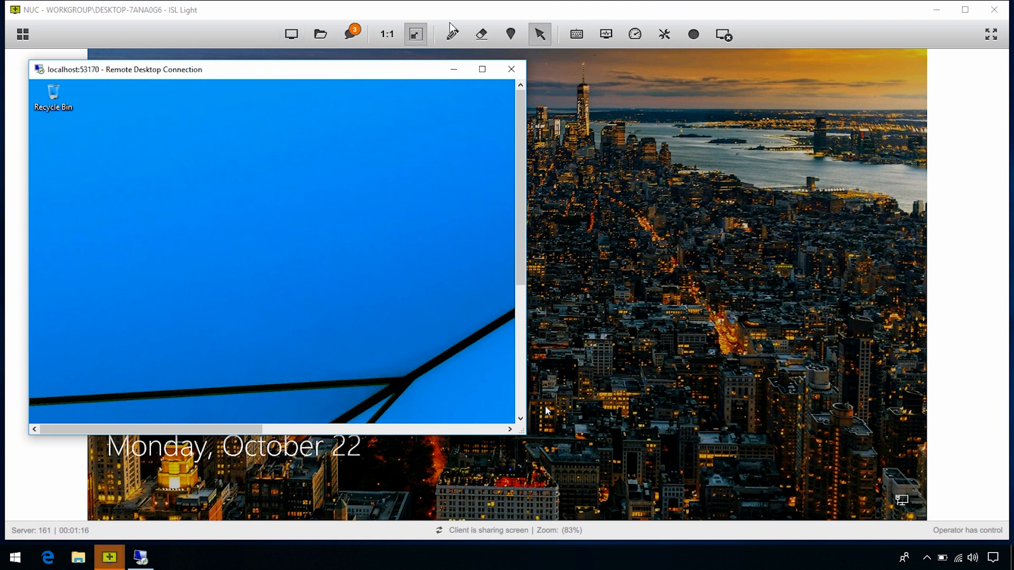
Bring up the NUC session's actions list from the ISL Light toolbar
click(291, 34)
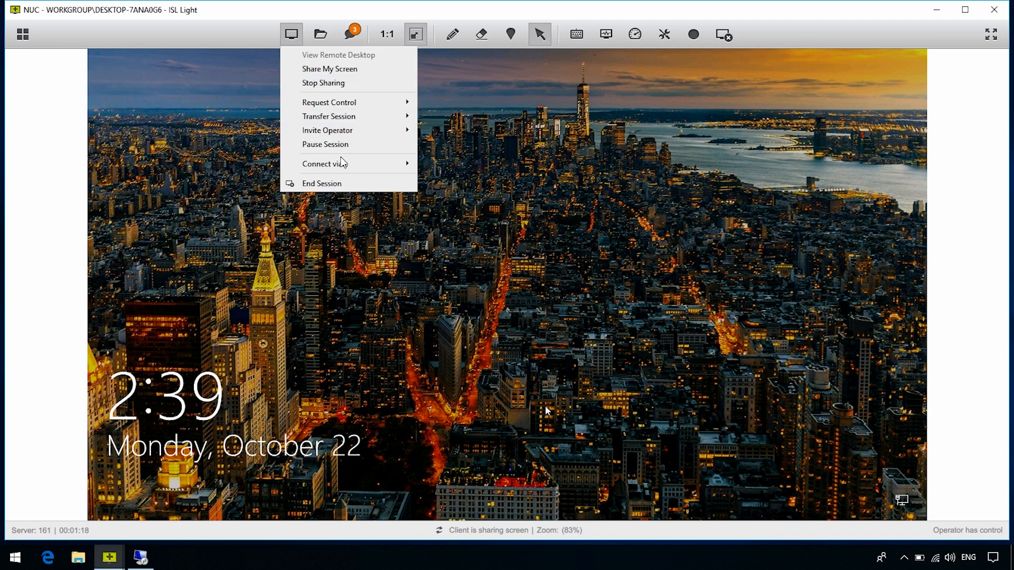